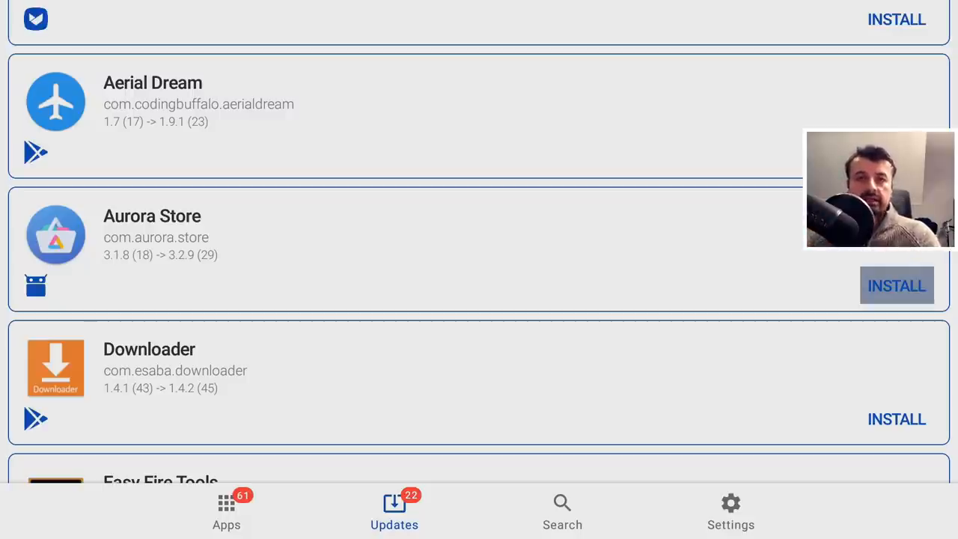
- Browse APKUpdater's pending updates list, then scroll through the installed Apps list
left_click(896, 418)
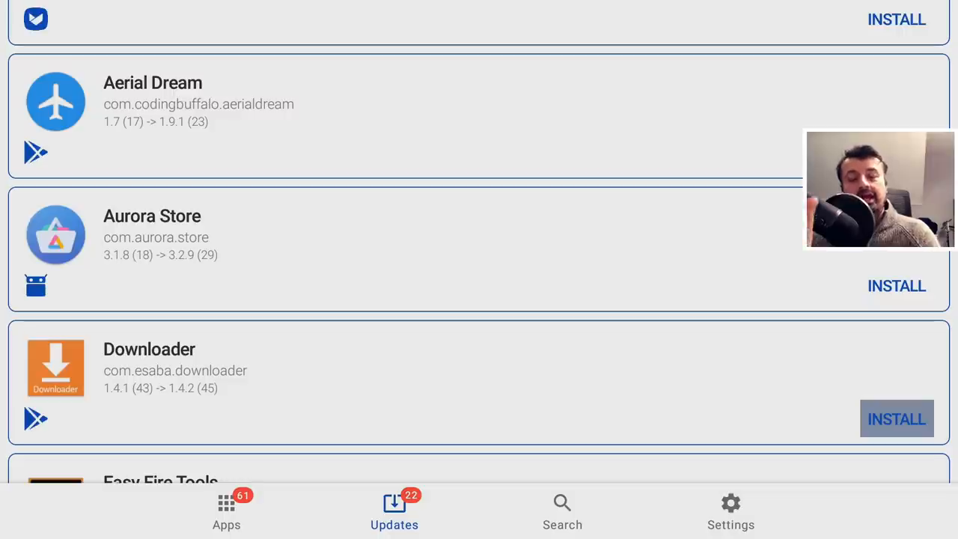
scroll("down", 3)
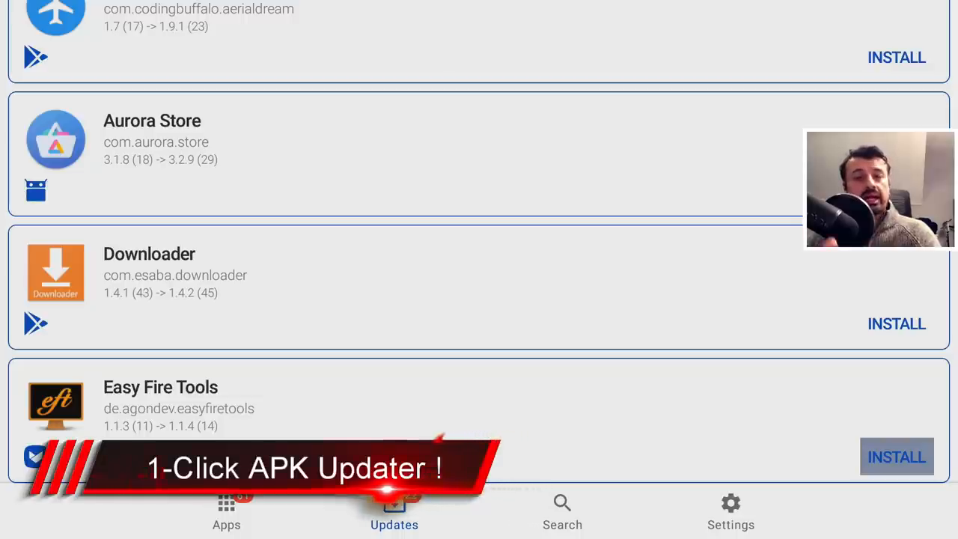
scroll("down", 3)
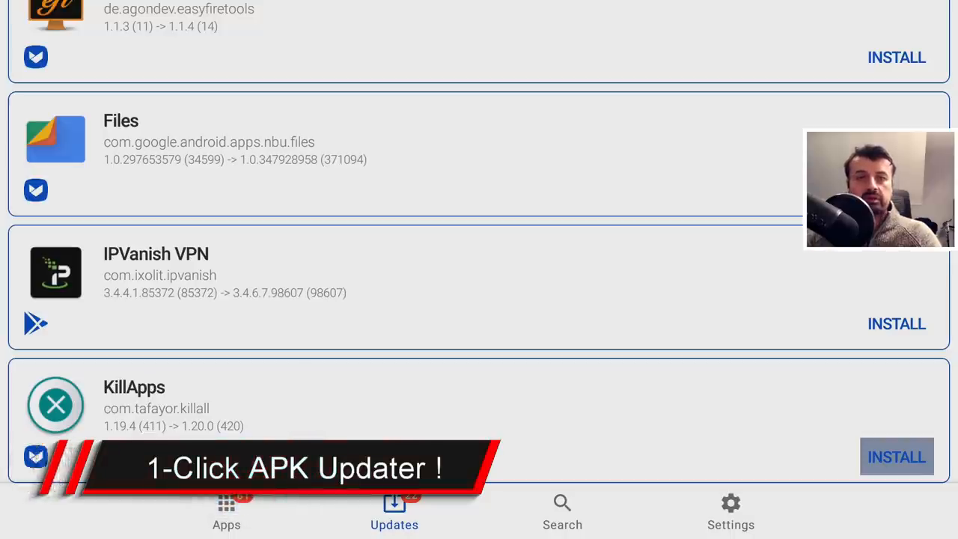
scroll("down", 3)
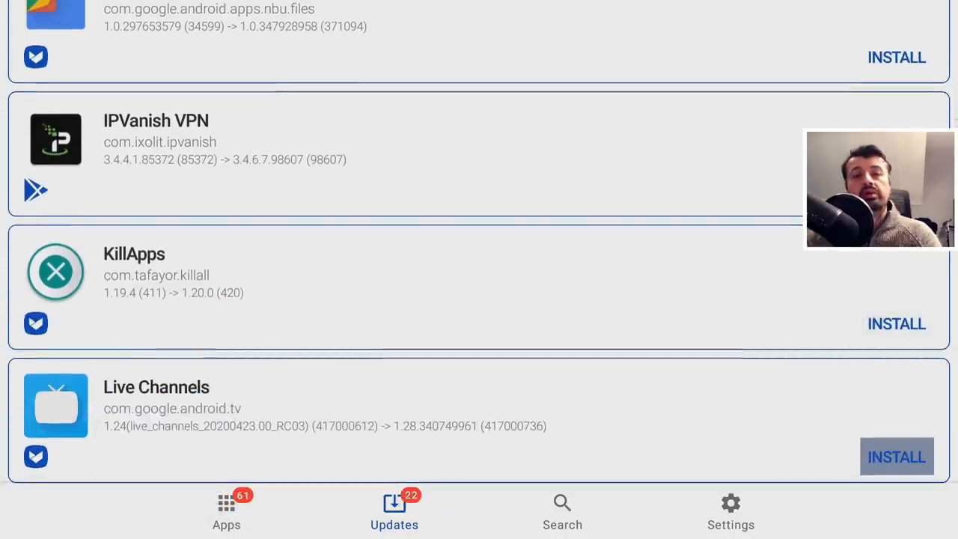
scroll("down", 3)
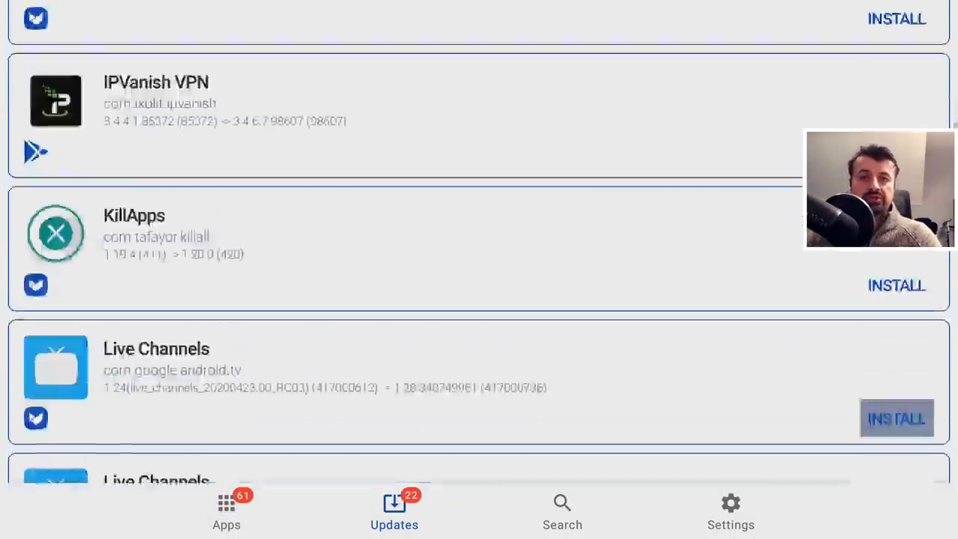
scroll("down", 3)
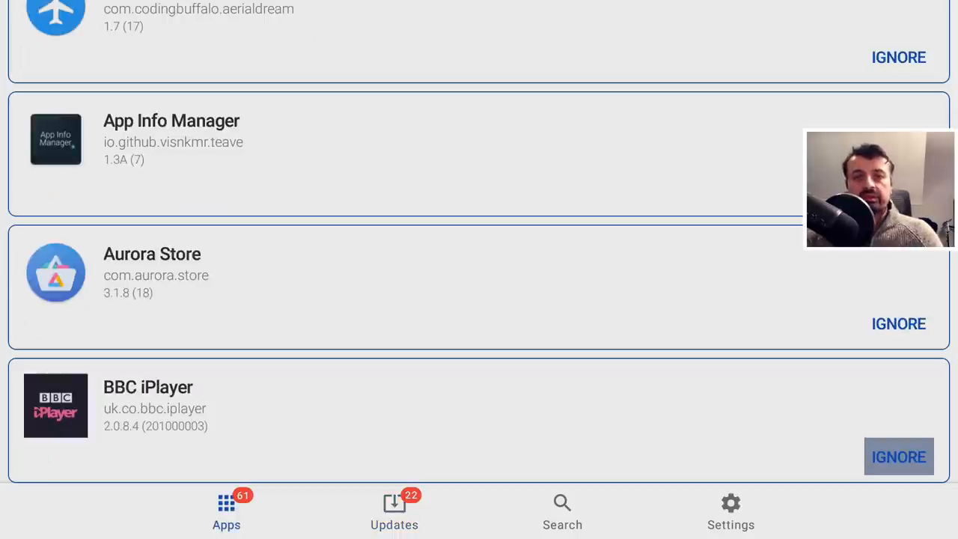
scroll("down", 3)
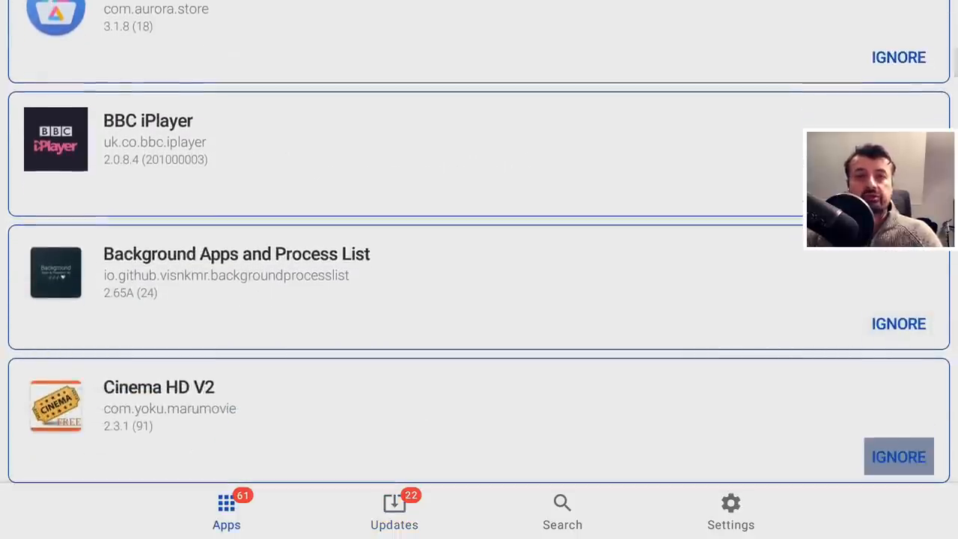
scroll("up", 3)
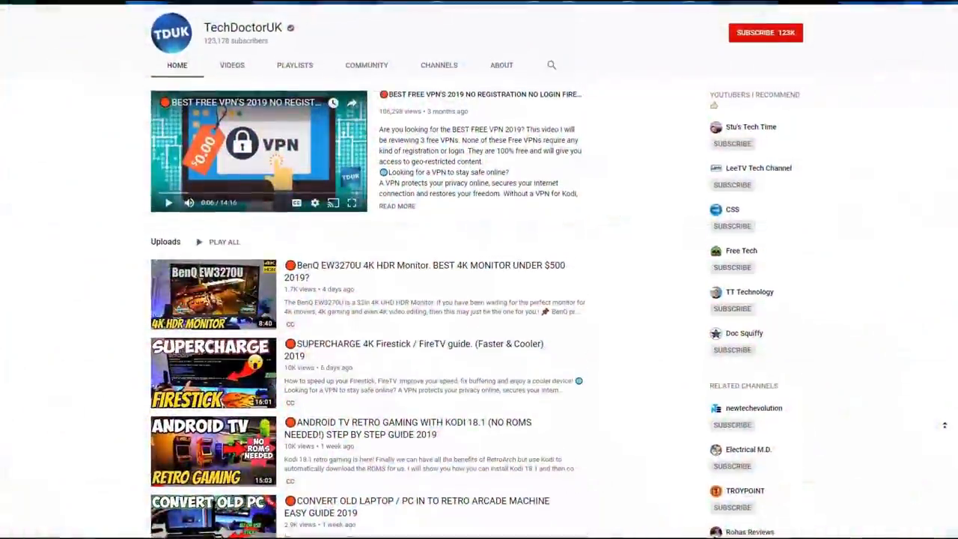
- Subscribe to the TechDoctorUK YouTube channel from the top of its page
scroll("up", 3)
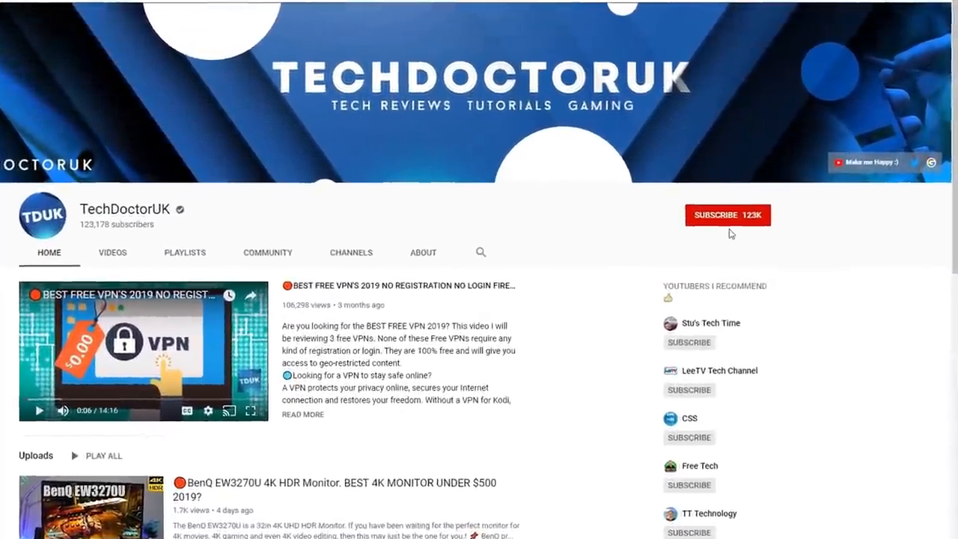
left_click(728, 215)
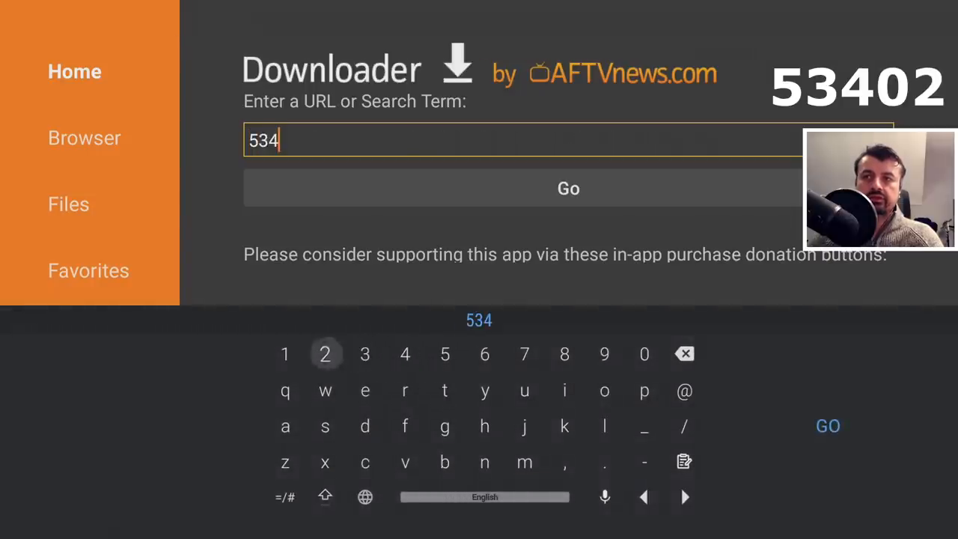
mouse_move(827, 425)
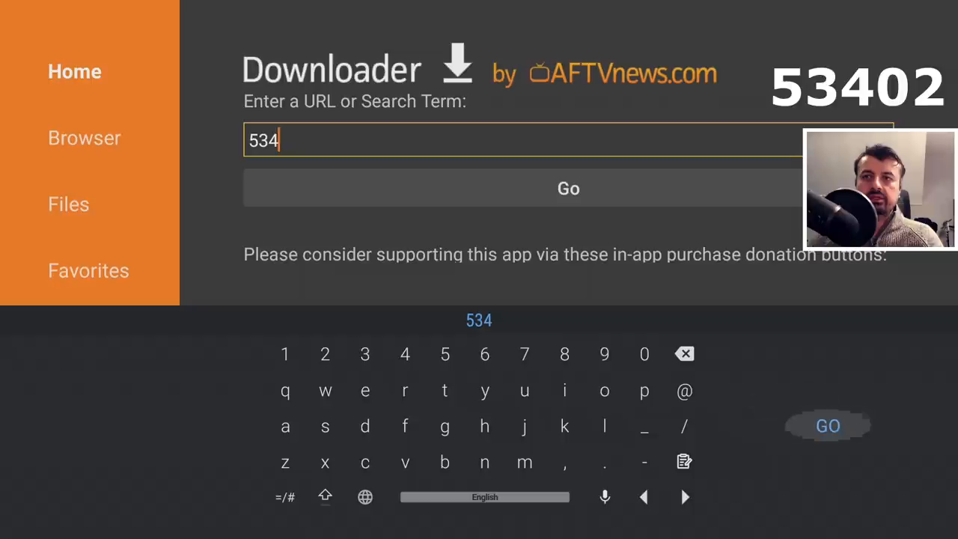
- Finish entering code 53402 in Downloader to load techdoctoruk.com
left_click(643, 353)
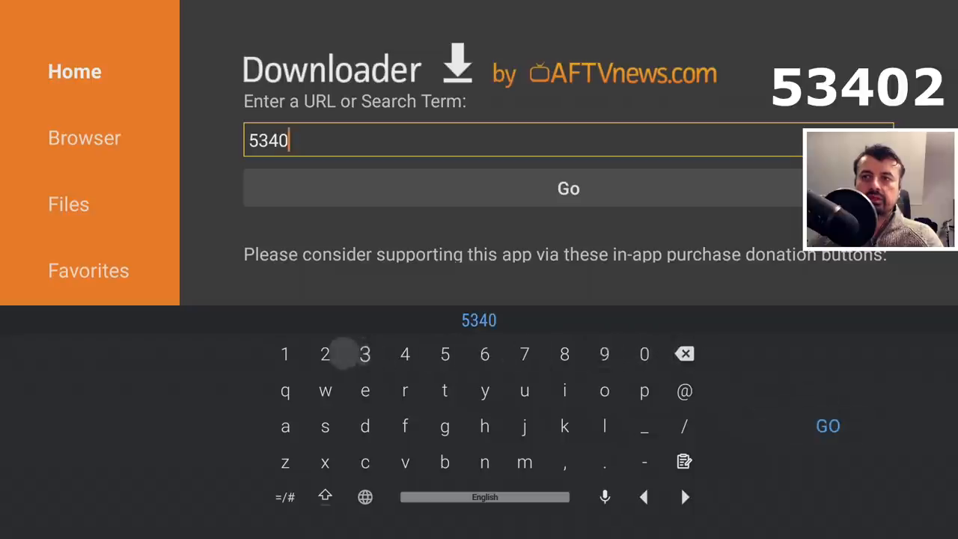
left_click(324, 354)
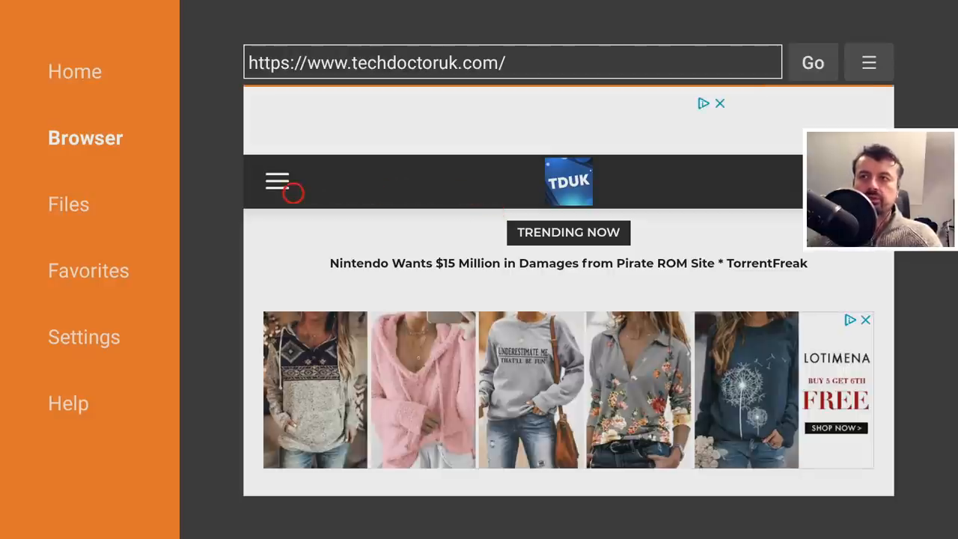
- Open the APK Updater for Firestick / Android TV tutorial from the site's Tutorials section
left_click(277, 182)
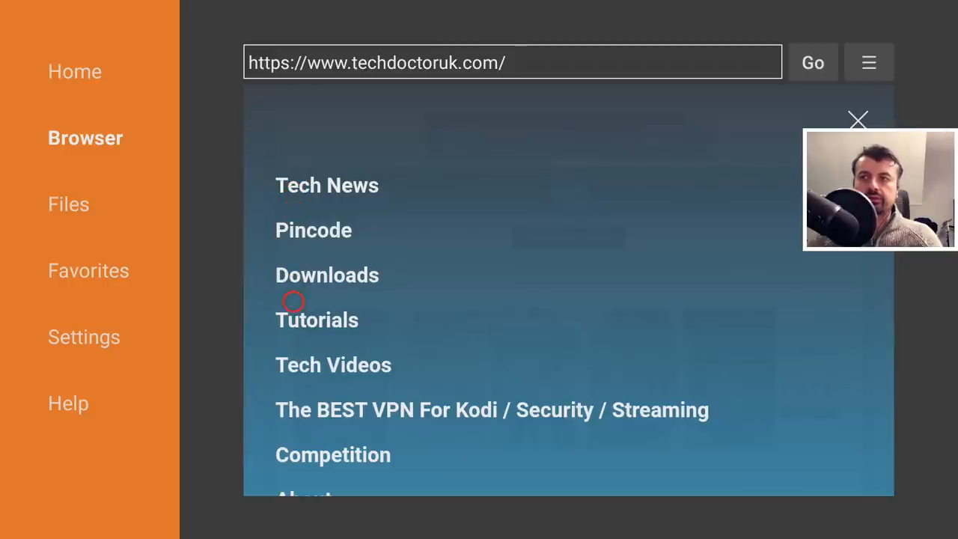
left_click(316, 320)
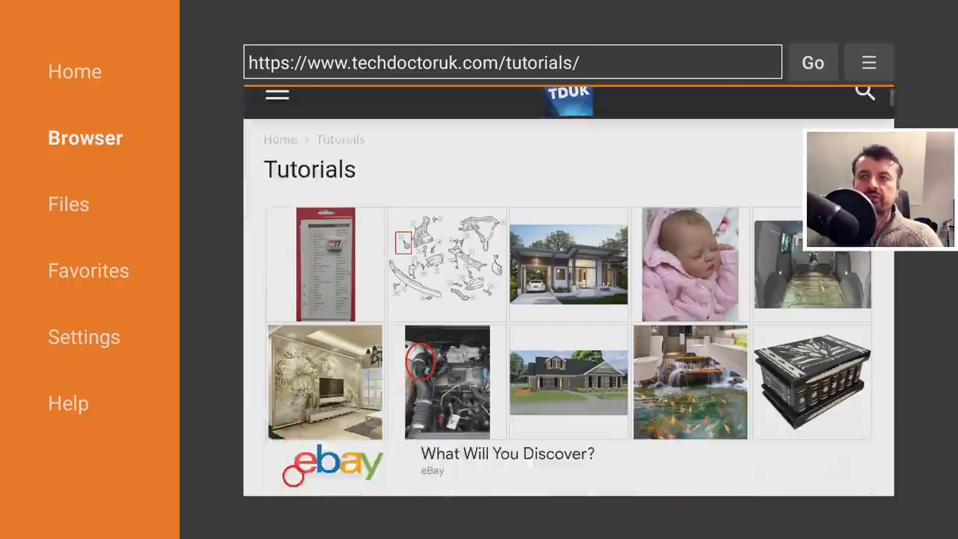
scroll("down", 3)
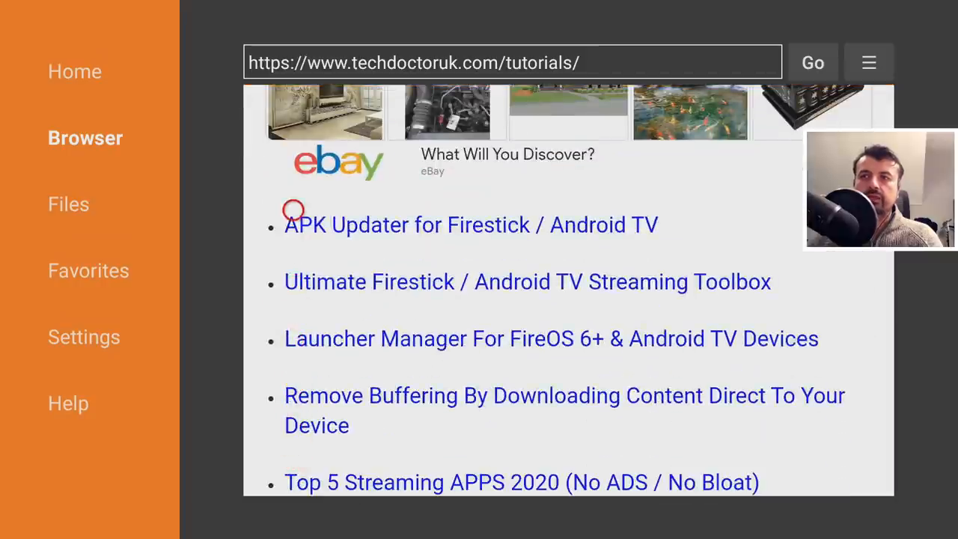
left_click(470, 224)
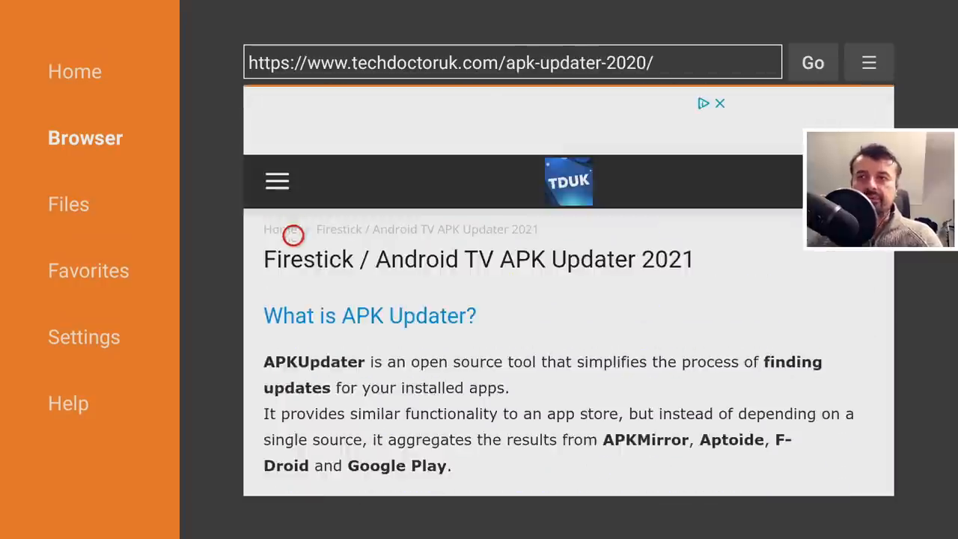
- Follow the tutorial's Software needed link and download the APK Updater file
scroll("down", 3)
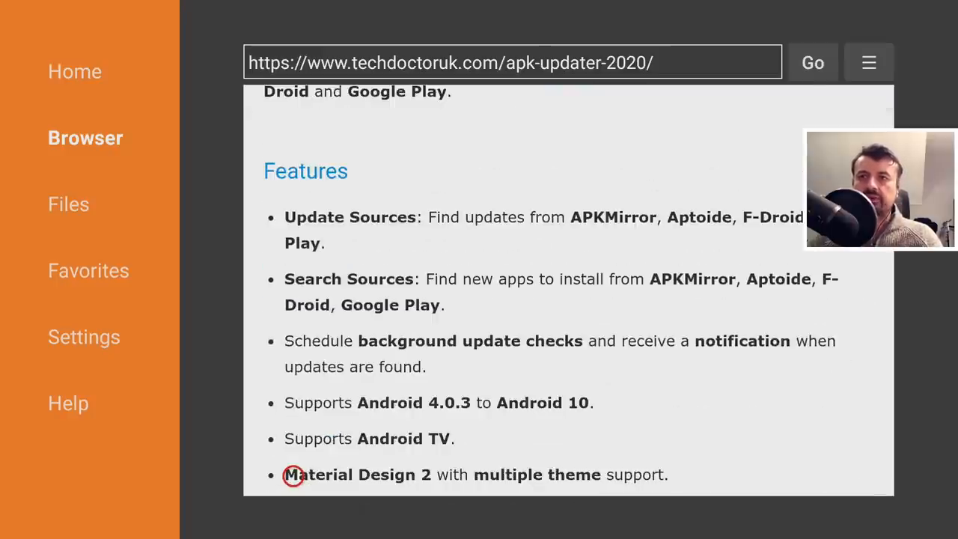
scroll("down", 3)
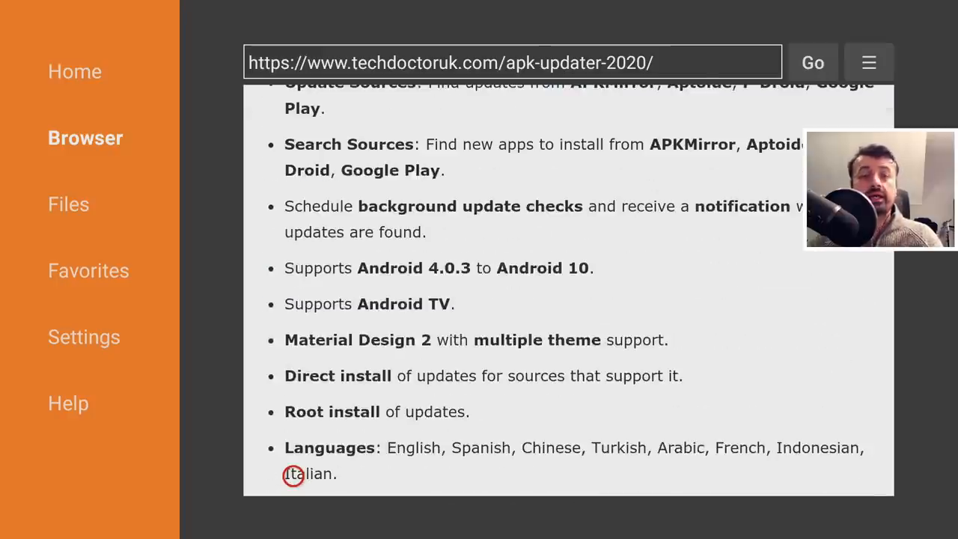
scroll("down", 3)
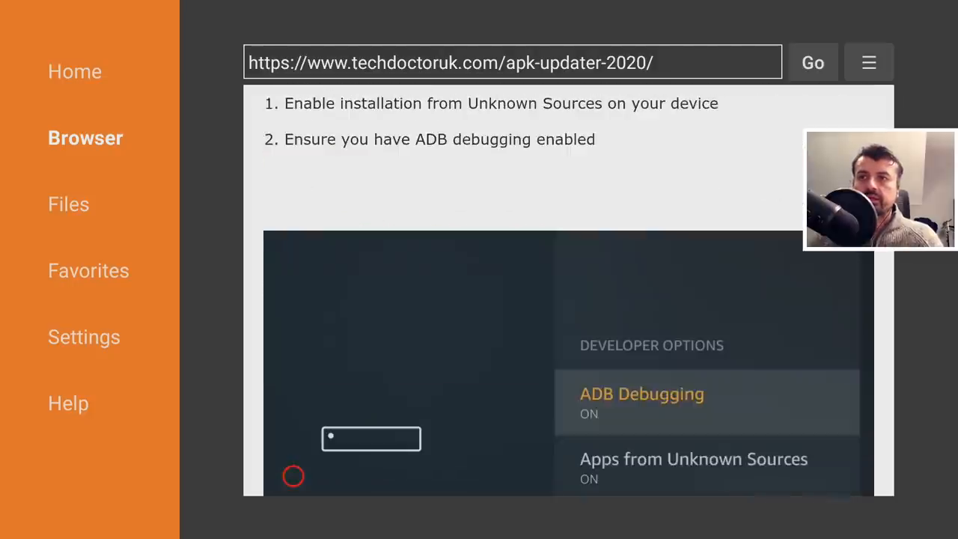
scroll("down", 3)
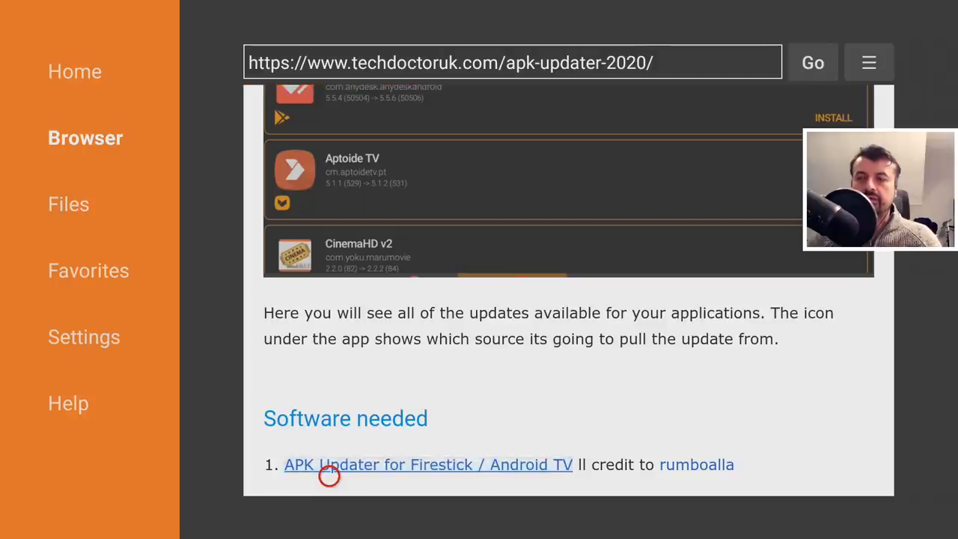
left_click(428, 464)
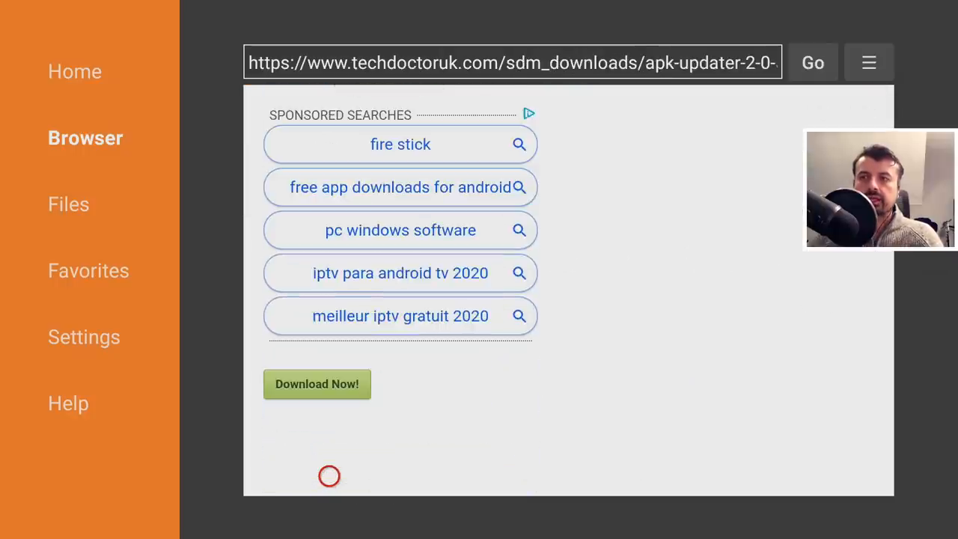
left_click(316, 384)
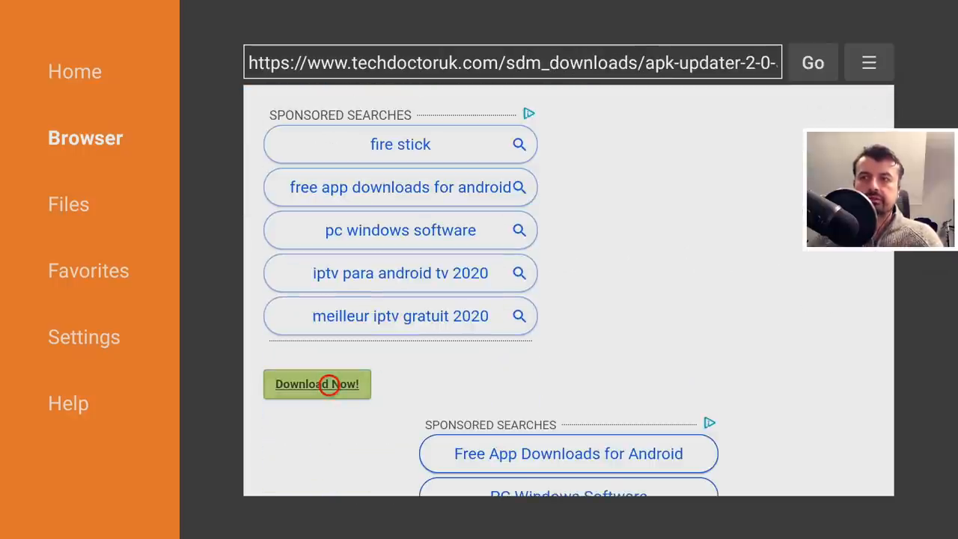
left_click(317, 384)
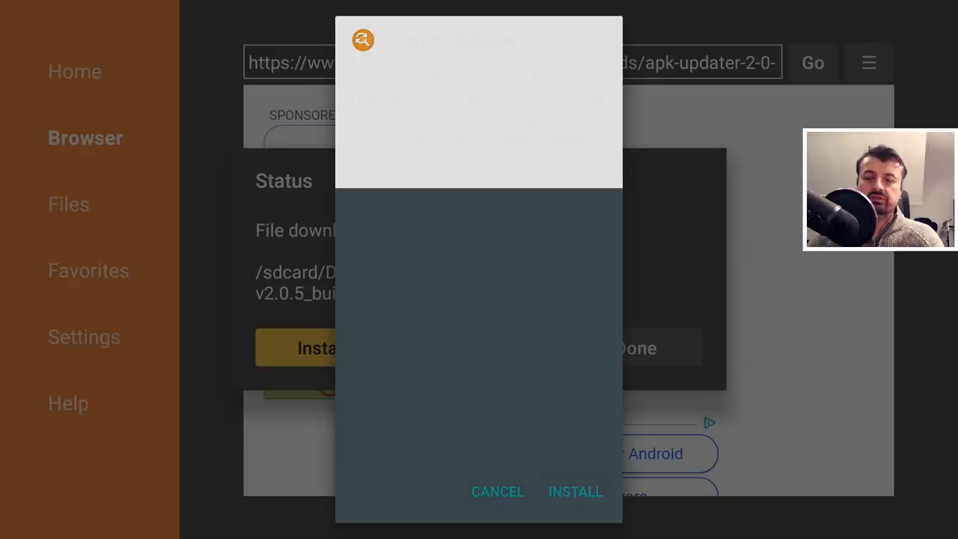
- Install the downloaded APKUpdater package from the install prompt
left_click(574, 491)
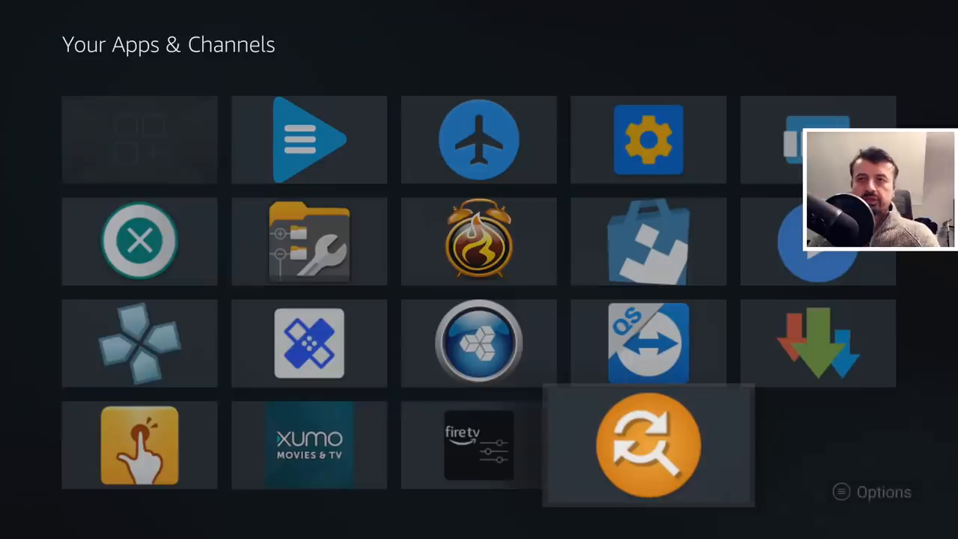
- Launch the newly installed APKUpdater and view its installed apps list and Settings page
left_click(648, 446)
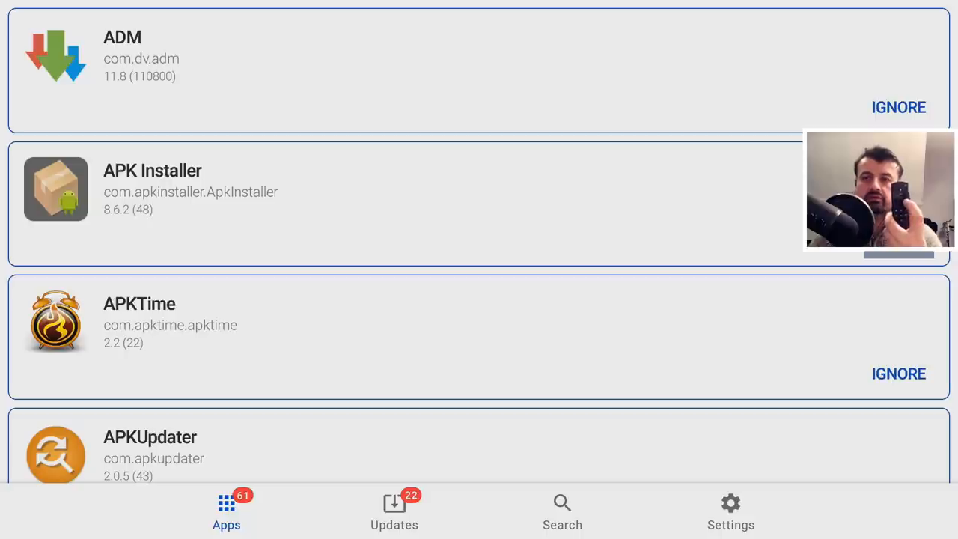
left_click(730, 511)
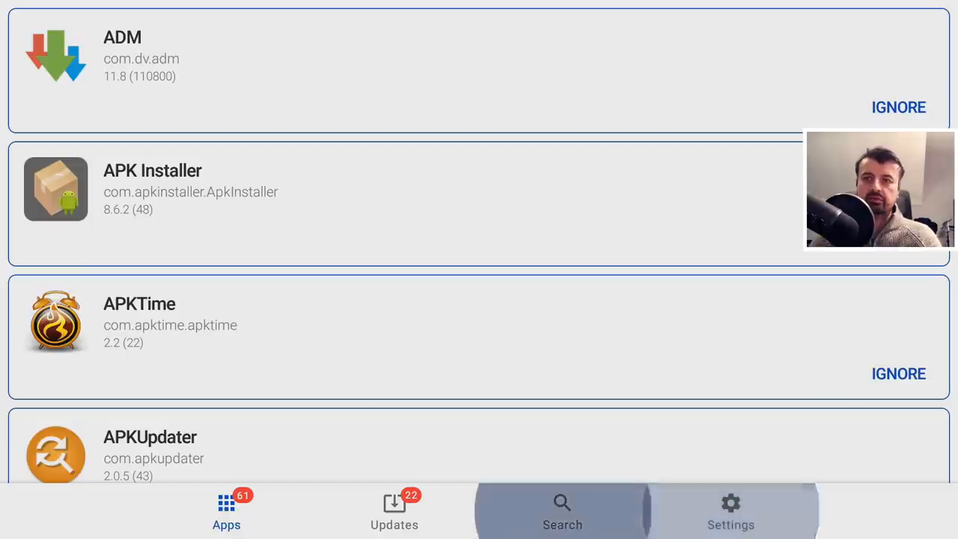
left_click(395, 513)
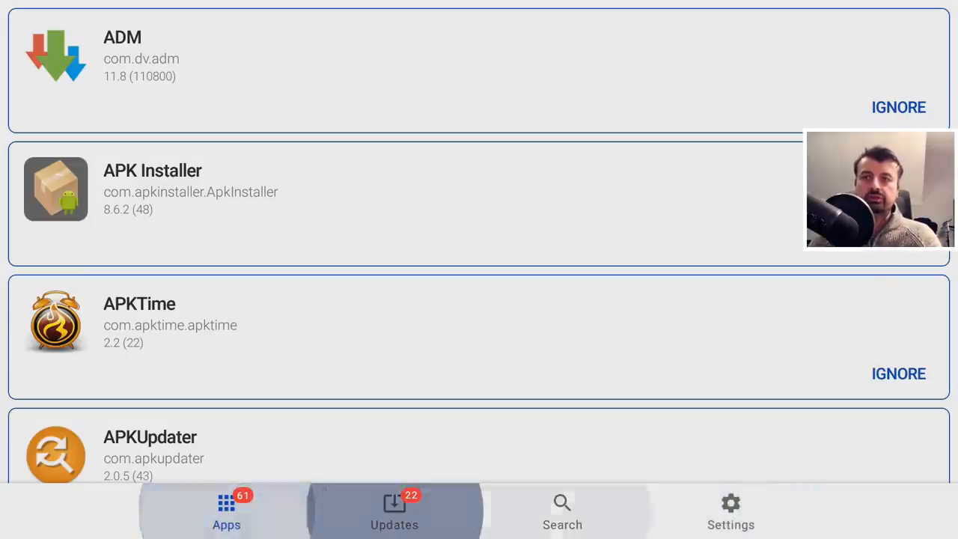
left_click(730, 511)
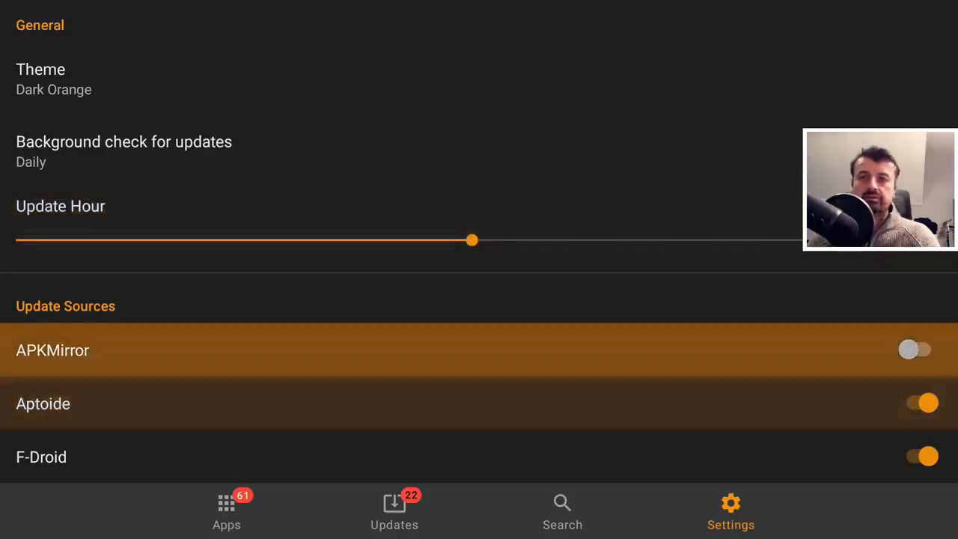
- Switch off the APKMirror update source, keeping Aptoide, F-Droid and Google Play enabled
scroll("down", 3)
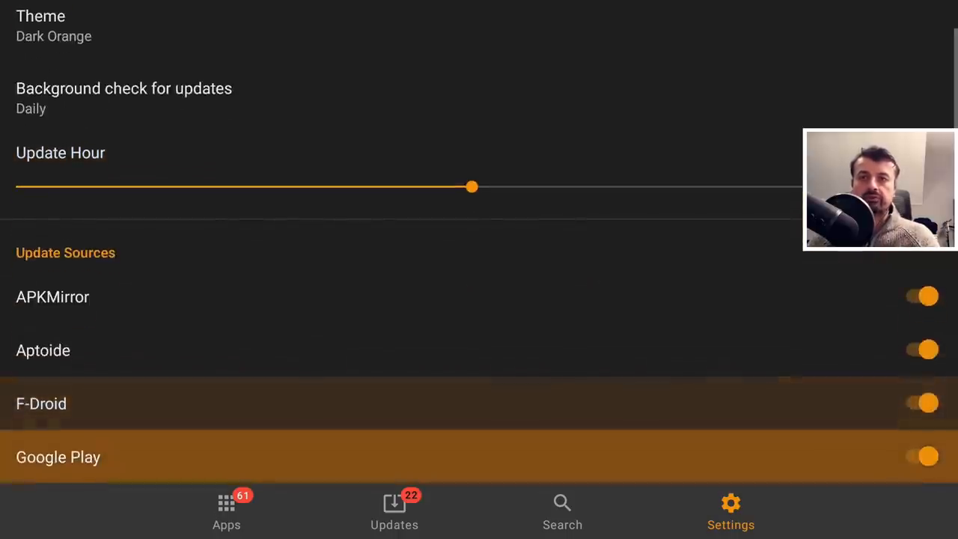
scroll("down", 3)
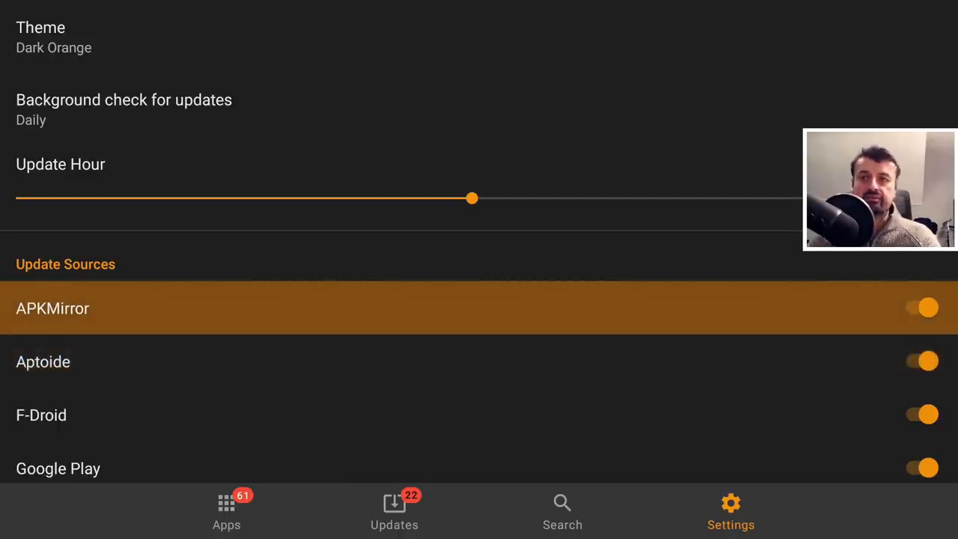
left_click(926, 307)
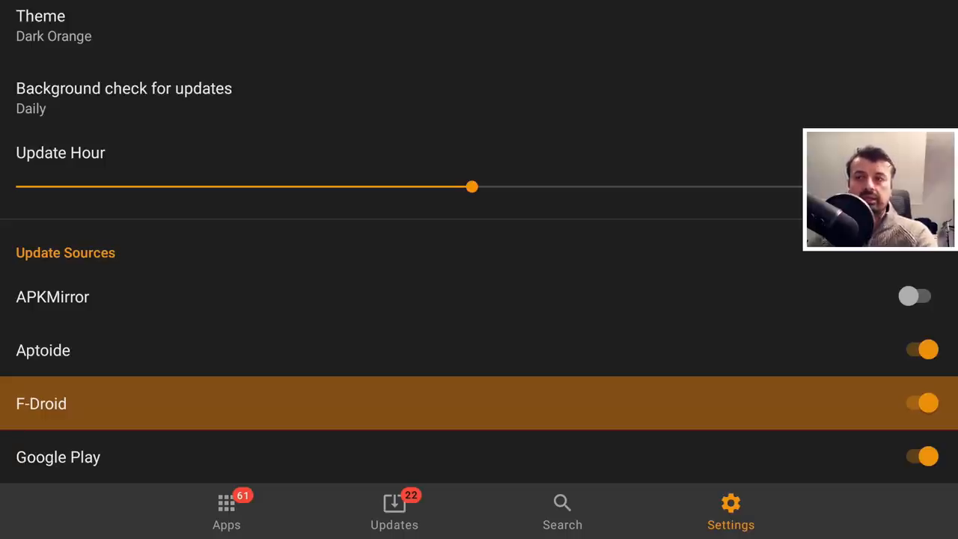
scroll("down", 3)
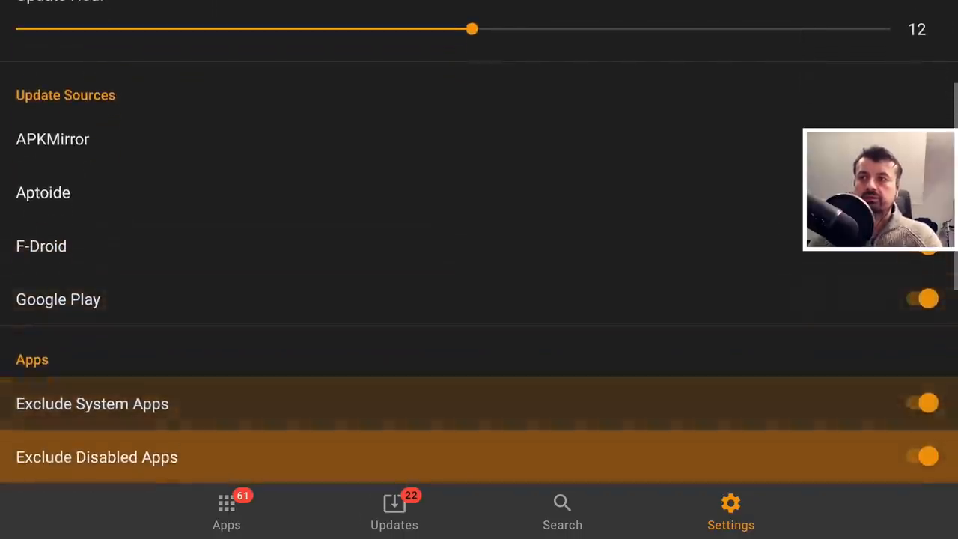
scroll("down", 3)
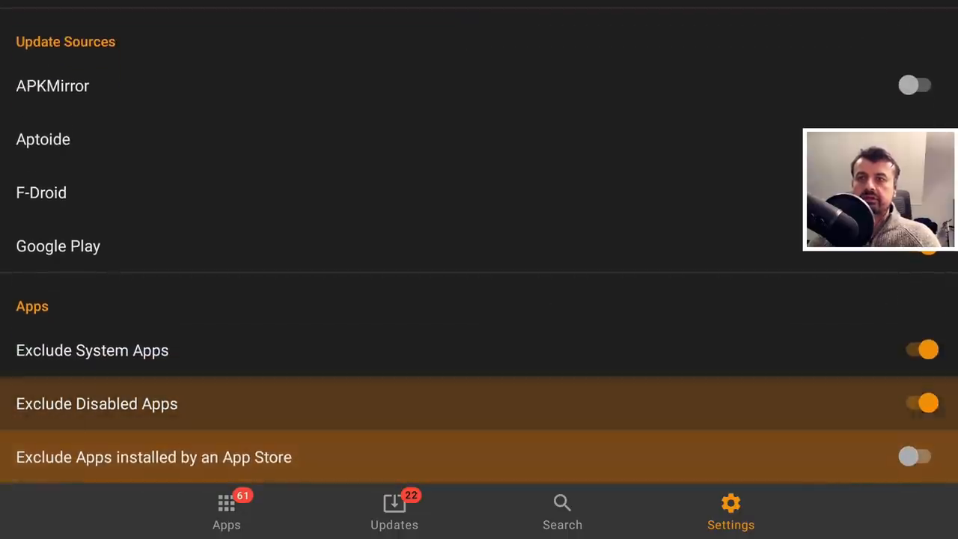
scroll("down", 3)
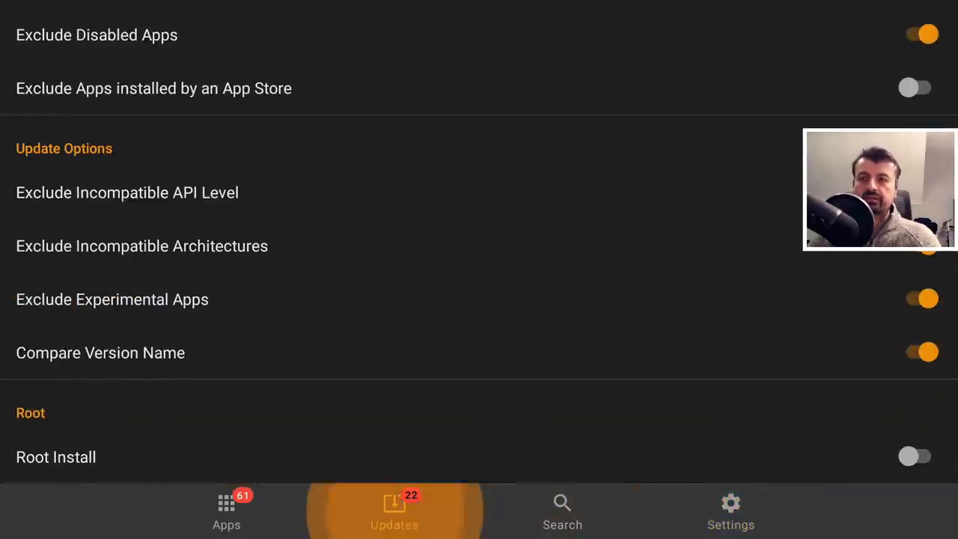
left_click(394, 511)
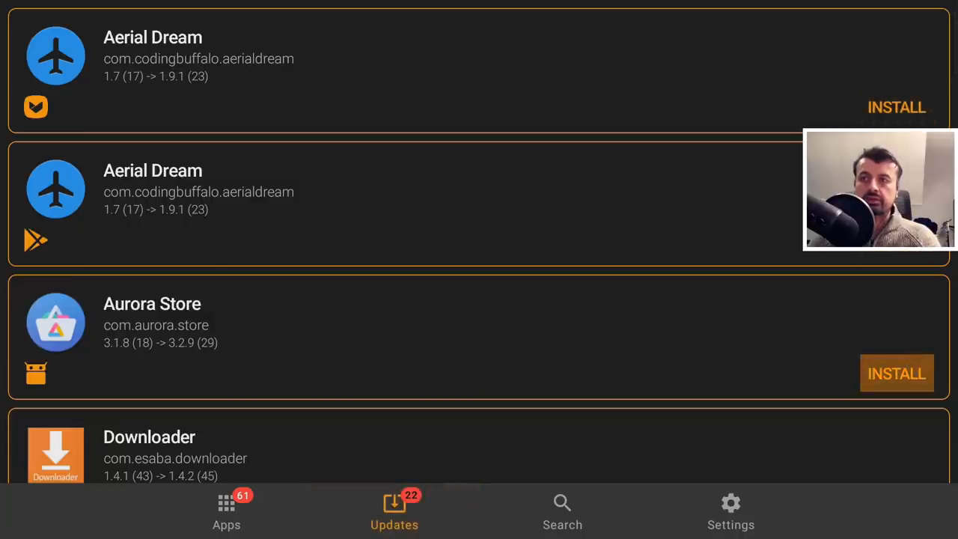
- Install the Live Channels update and confirm it in the system dialog
scroll("down", 3)
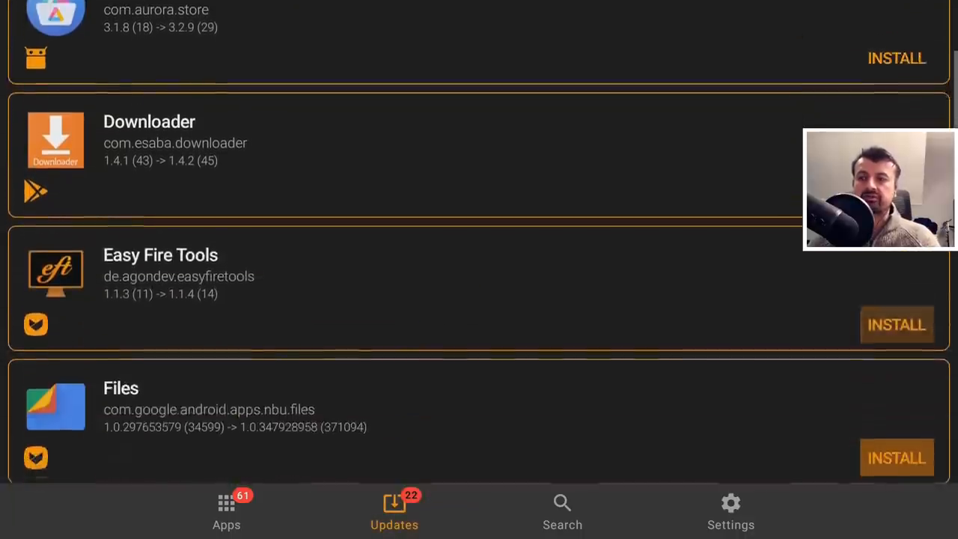
scroll("down", 3)
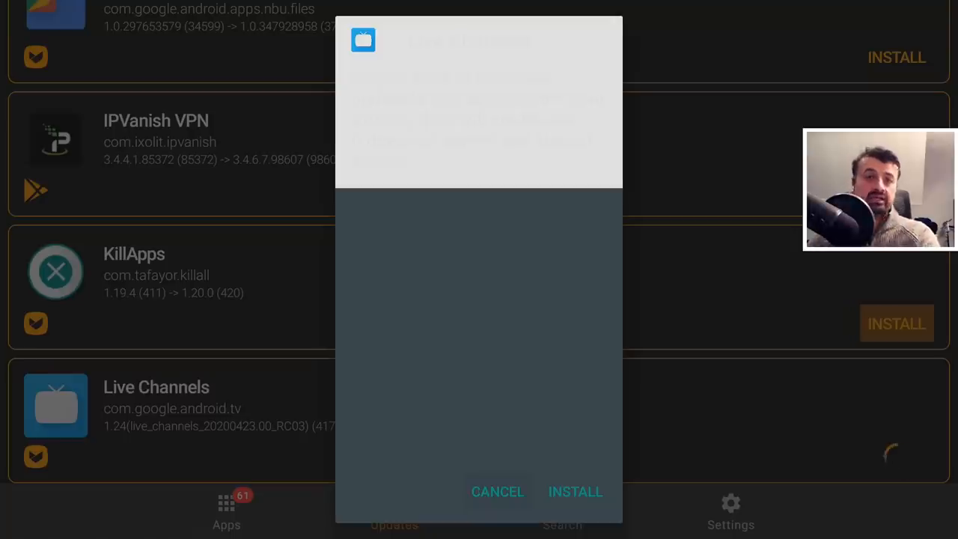
left_click(574, 491)
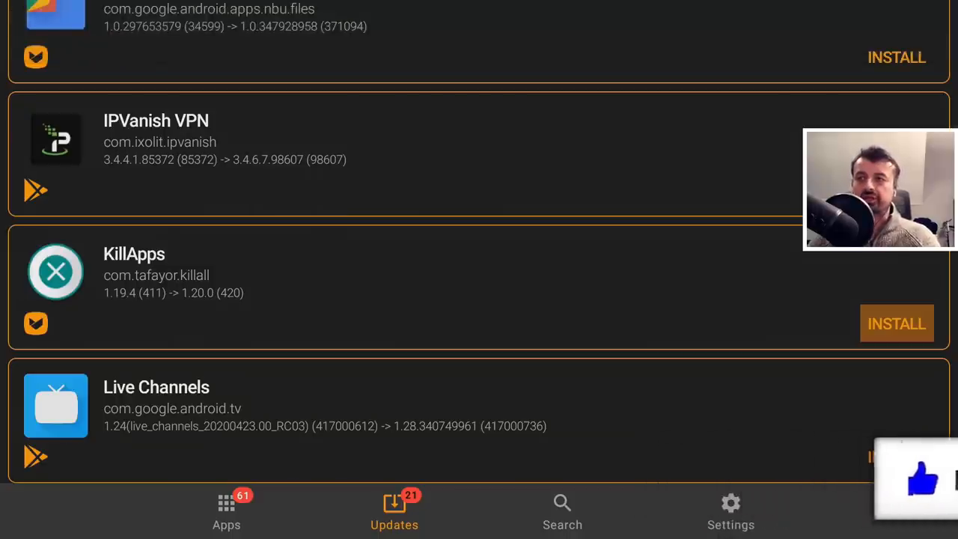
- Install the Reelgood update and confirm, leaving 20 pending updates
scroll("down", 3)
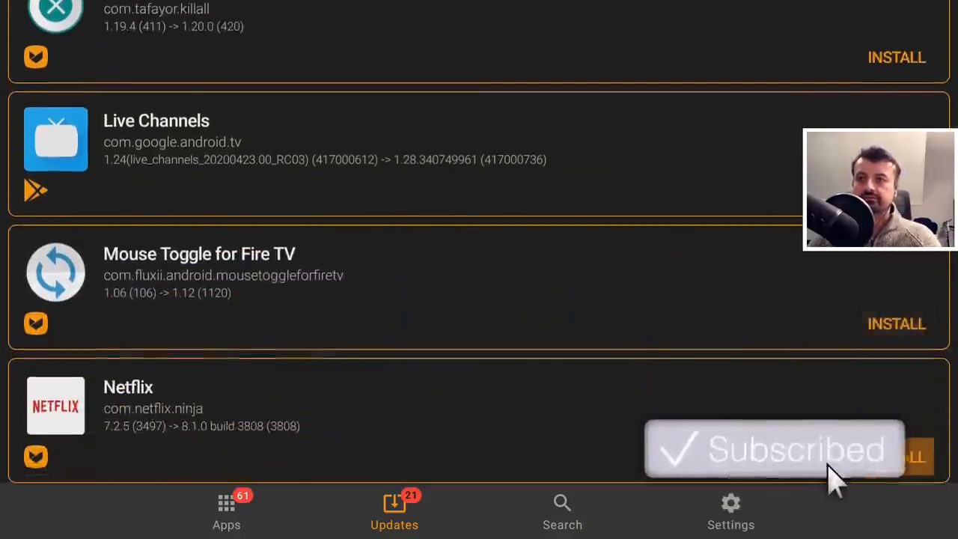
scroll("down", 3)
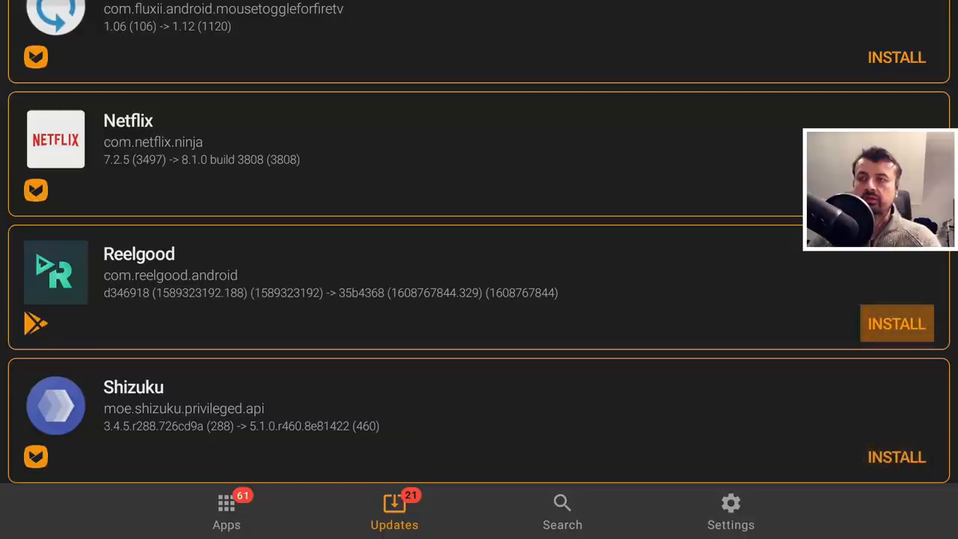
left_click(896, 323)
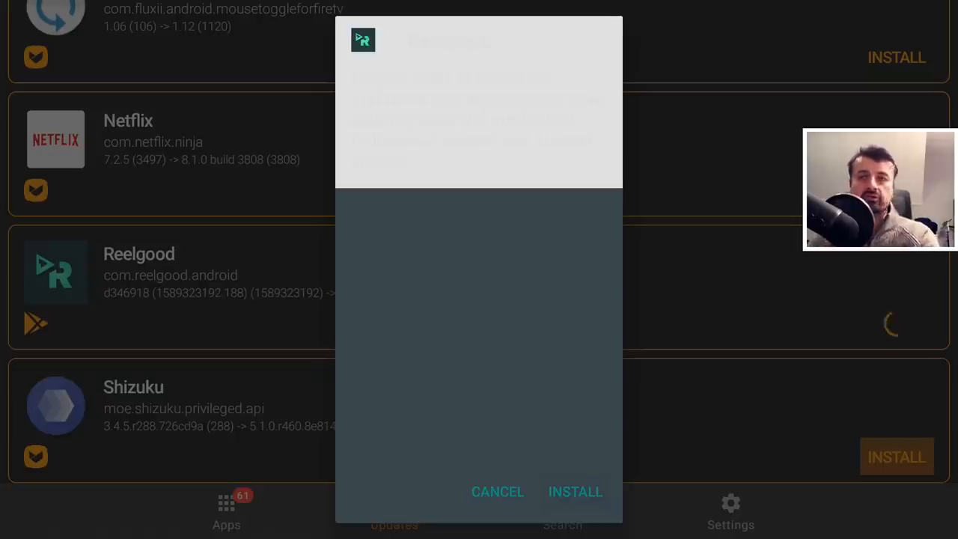
left_click(575, 491)
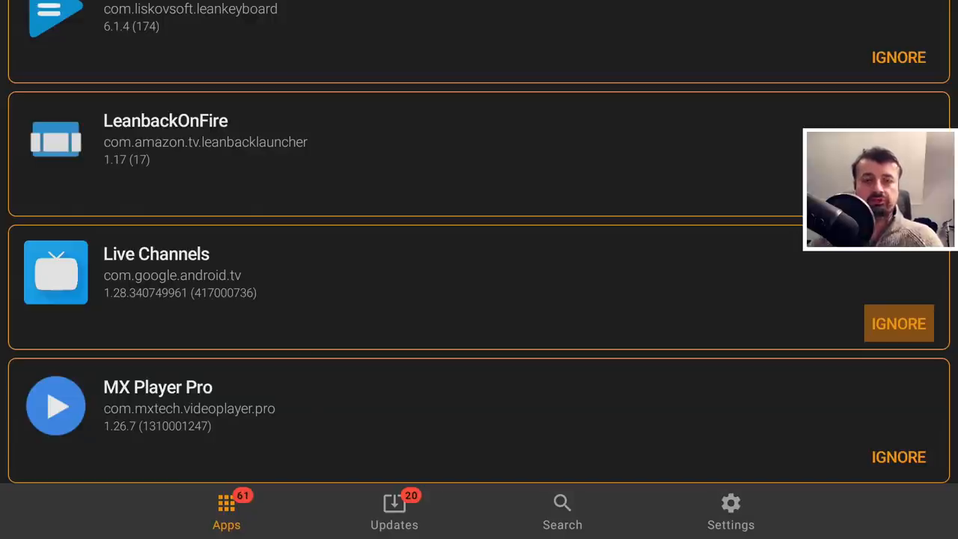
- Mark Live Channels as ignored in the Apps tab, then return to the Updates list
scroll("down", 3)
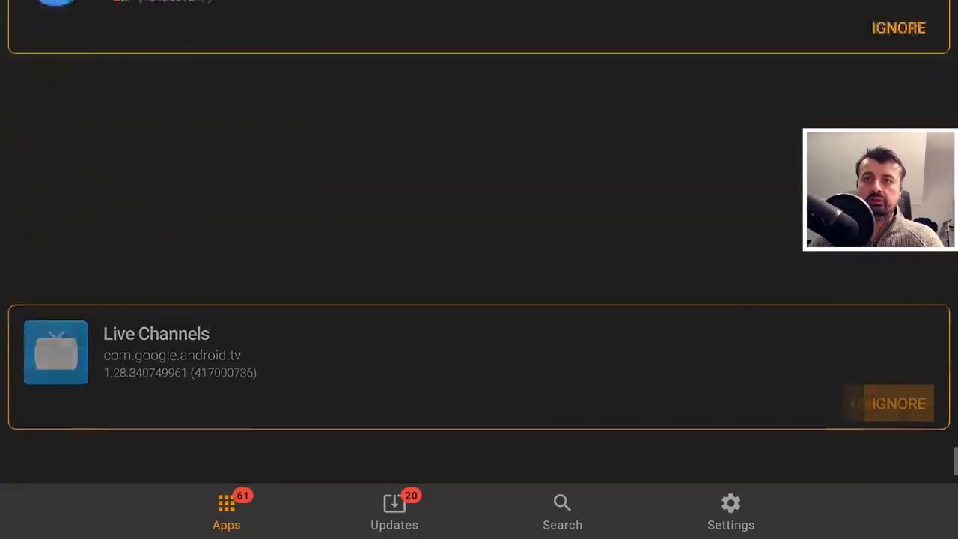
left_click(897, 403)
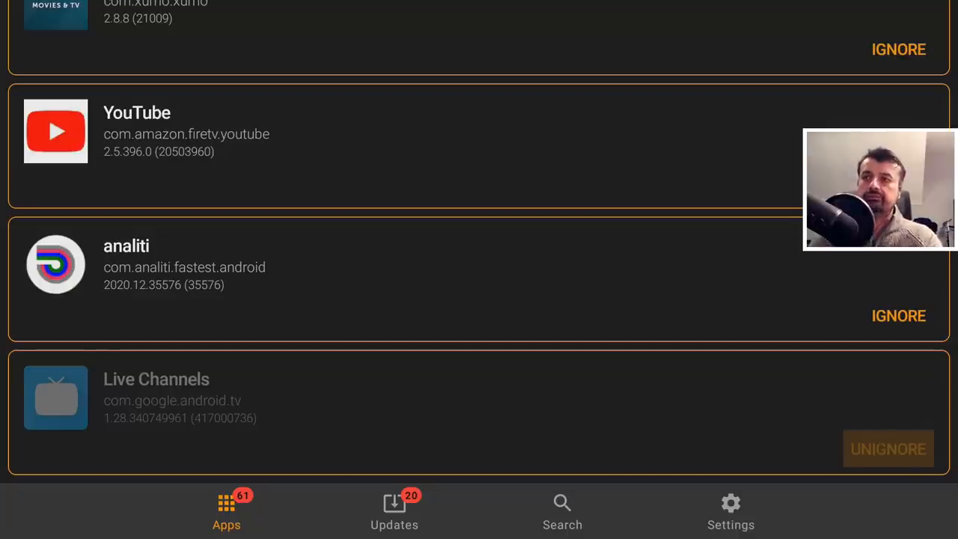
left_click(394, 511)
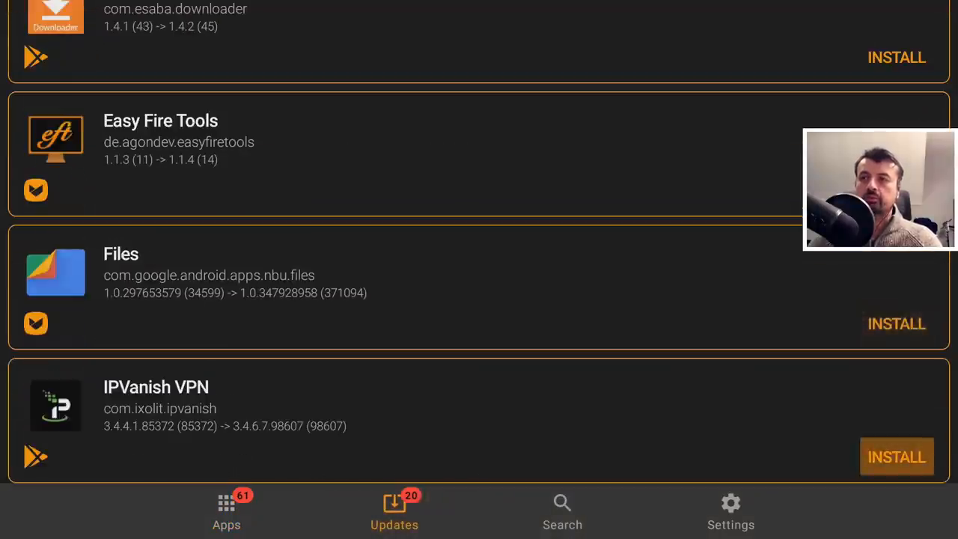
- Install one more pending app update, dropping the pending count to 19
scroll("down", 3)
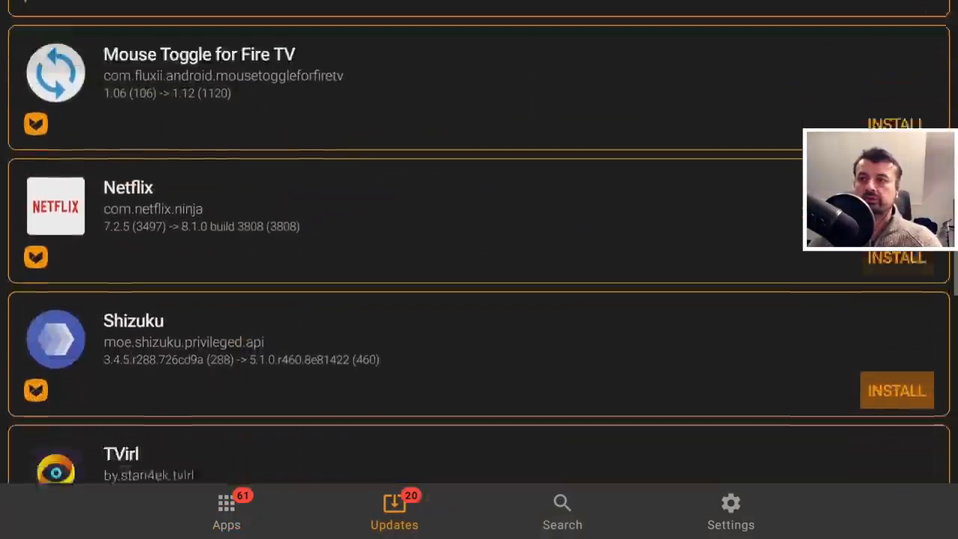
scroll("down", 3)
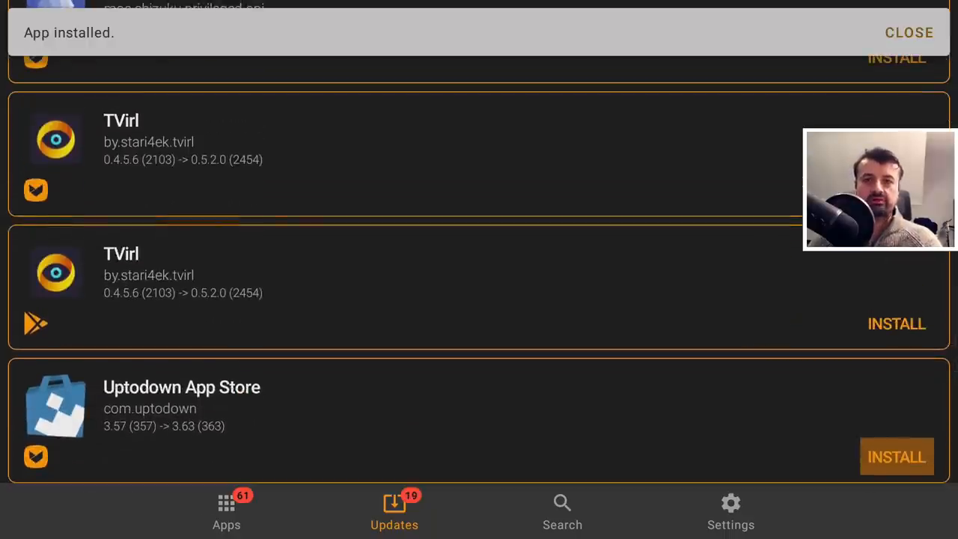
left_click(908, 32)
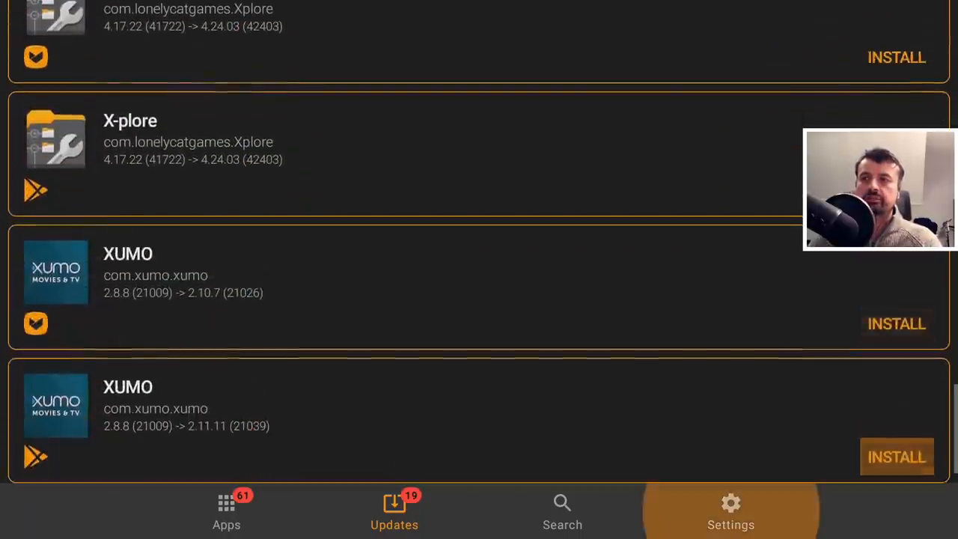
left_click(226, 509)
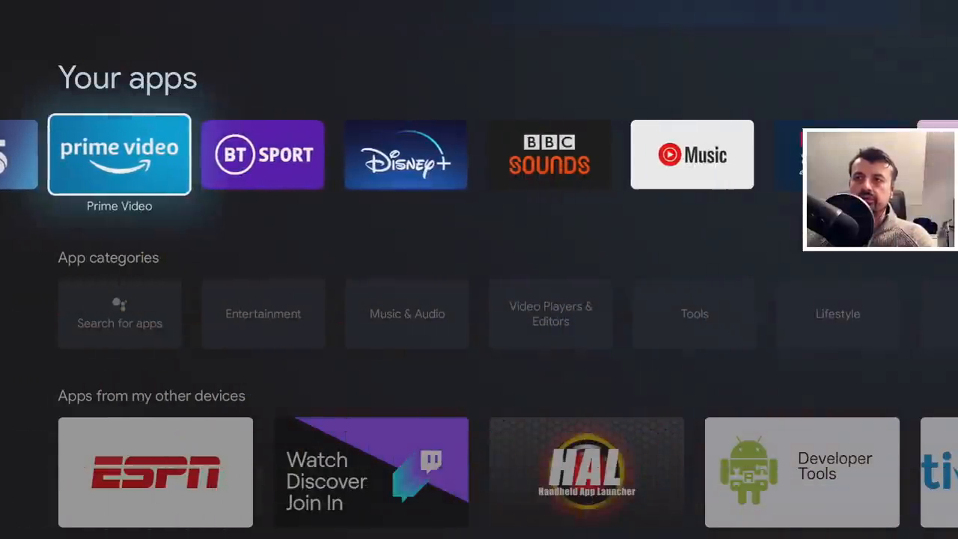
- Scroll Your apps to See all apps and launch APKUpdater from the grid
scroll("right", 3)
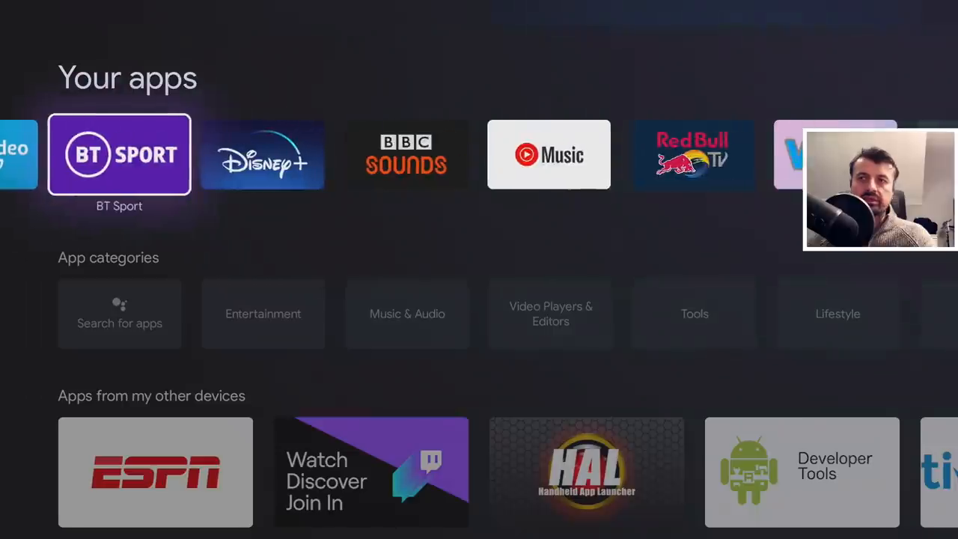
scroll("right", 3)
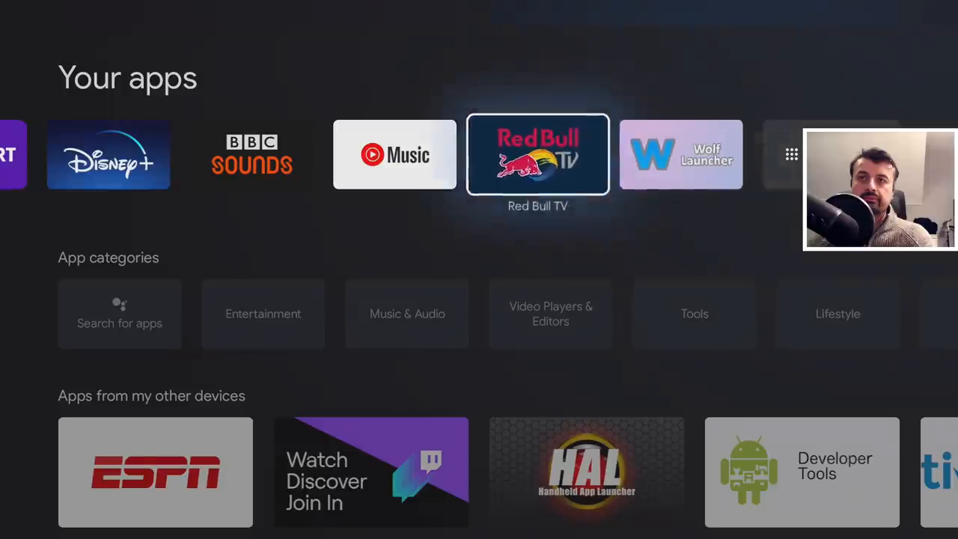
left_click(791, 154)
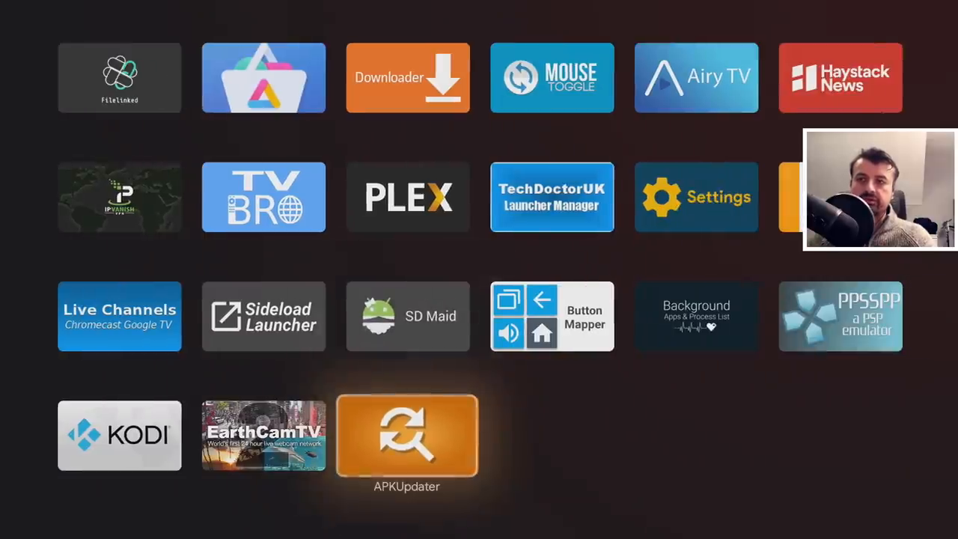
left_click(407, 436)
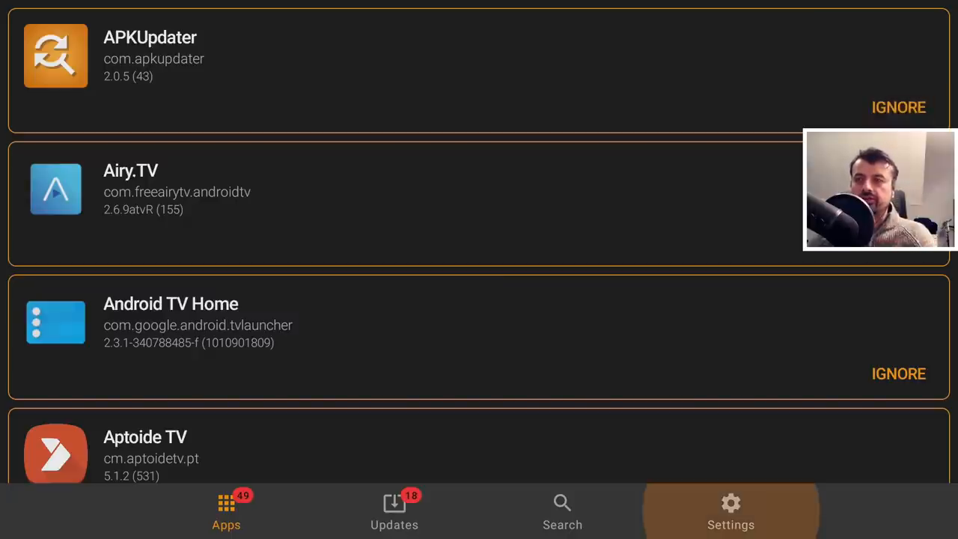
- Review Update Sources and Update Options in settings, then return to the 18 updates
left_click(729, 511)
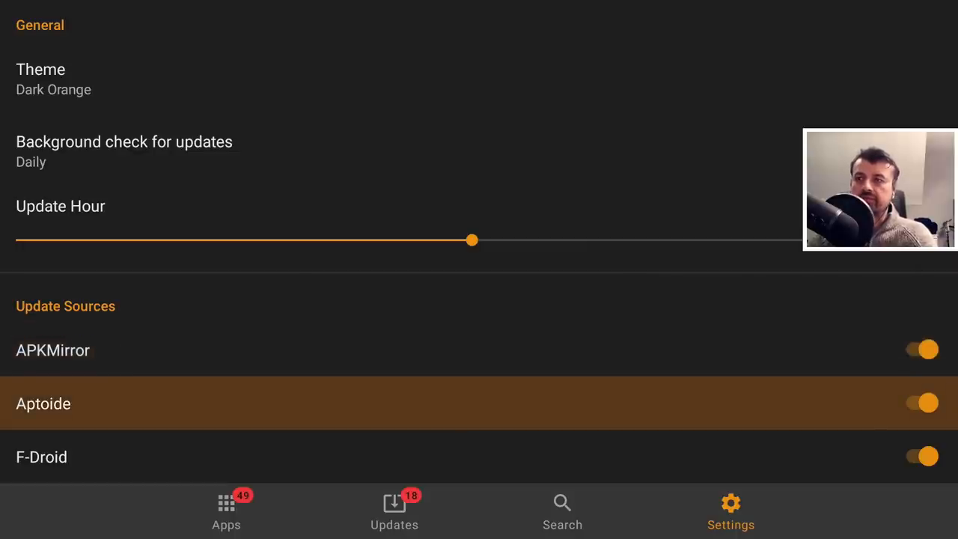
scroll("down", 3)
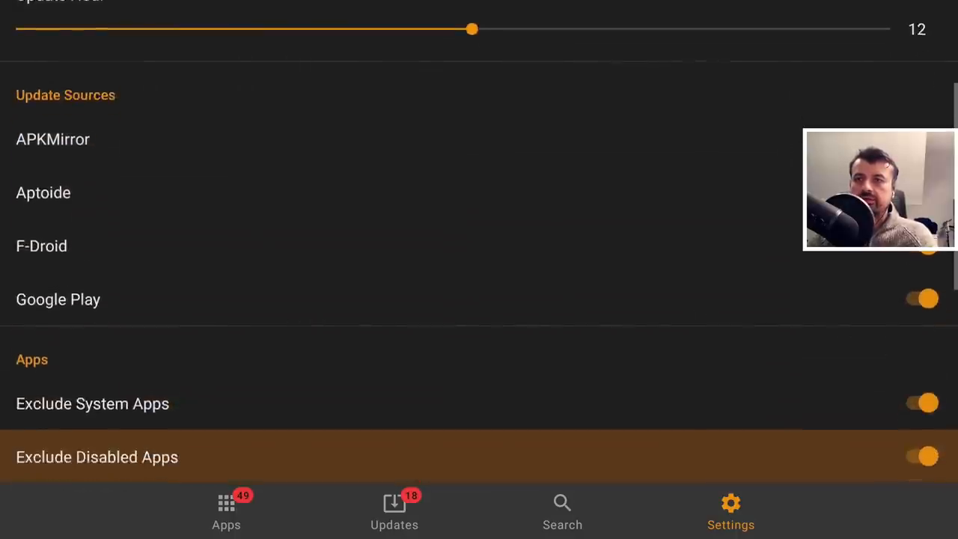
scroll("down", 3)
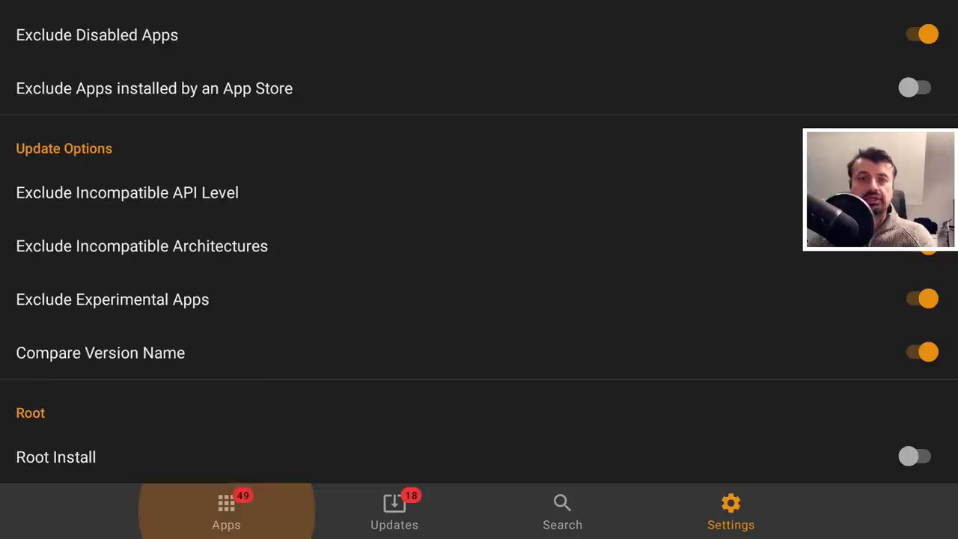
left_click(395, 511)
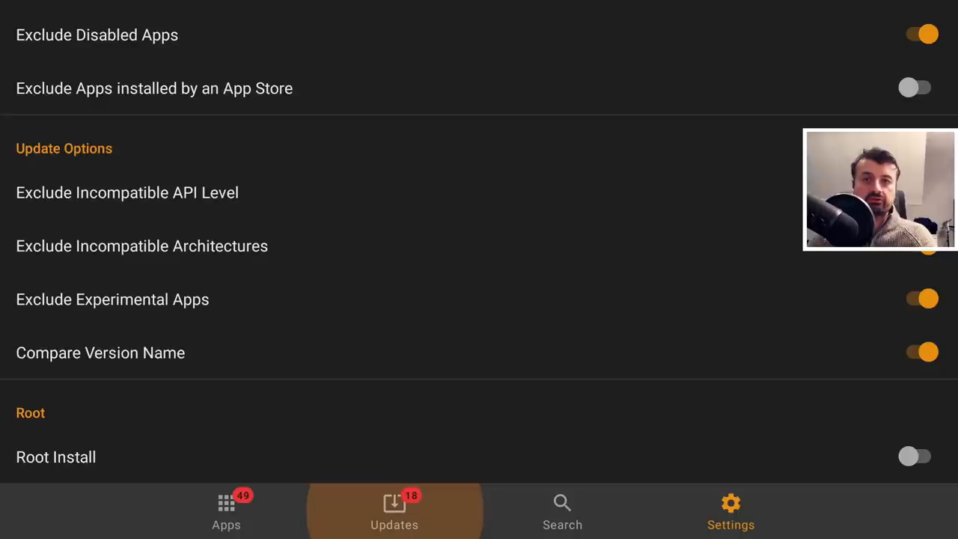
left_click(395, 511)
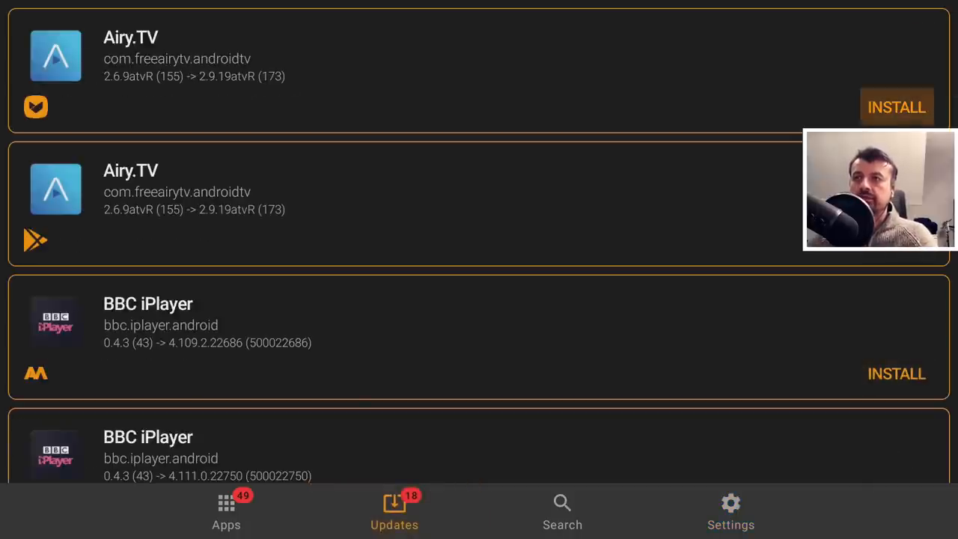
- Find Haystack News in the Updates list and start installing its Google Play update
scroll("down", 3)
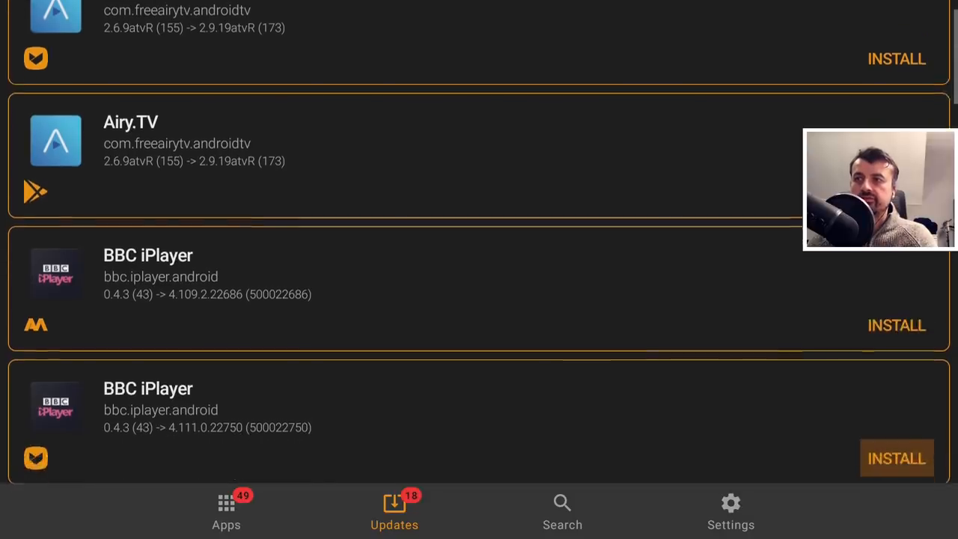
scroll("down", 3)
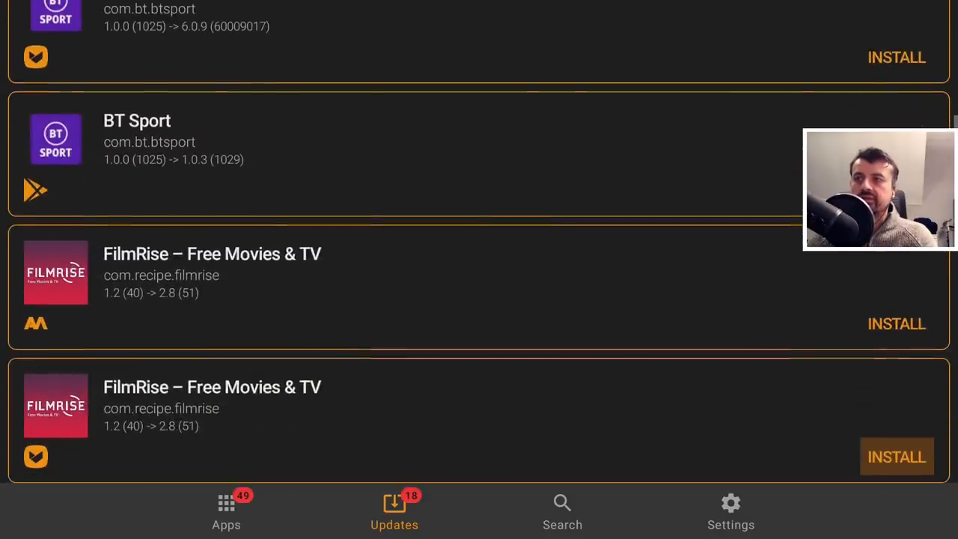
scroll("up", 3)
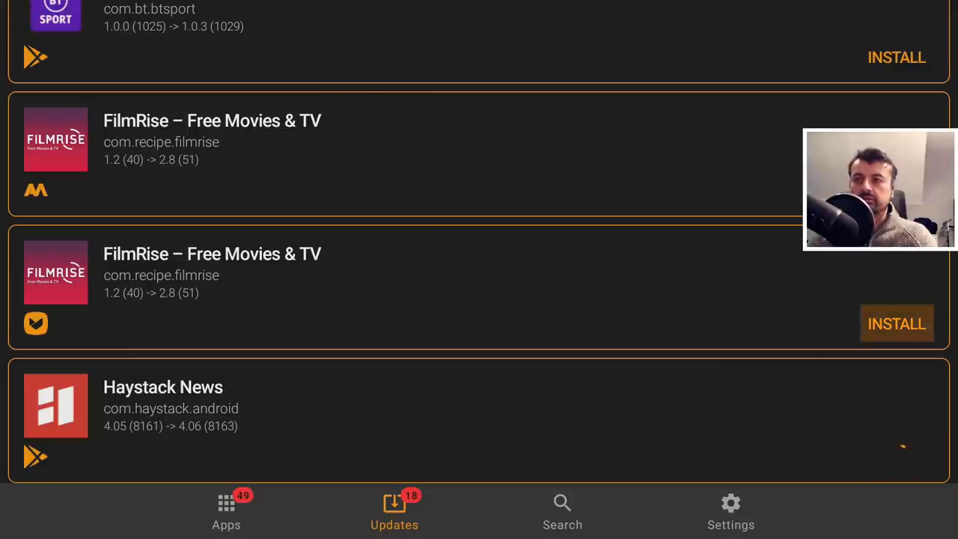
left_click(895, 324)
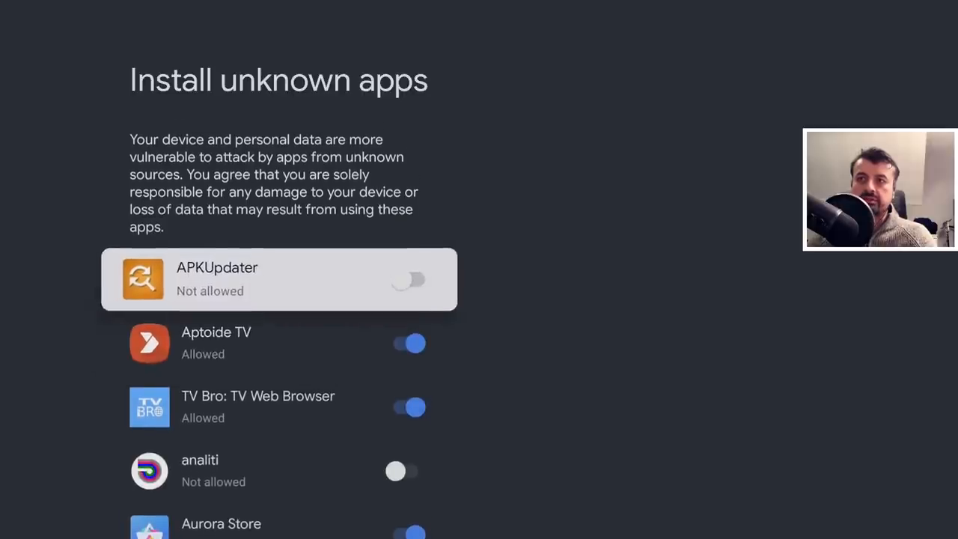
- Switch APKUpdater to Allowed on the Install unknown apps page and scroll the list
left_click(409, 280)
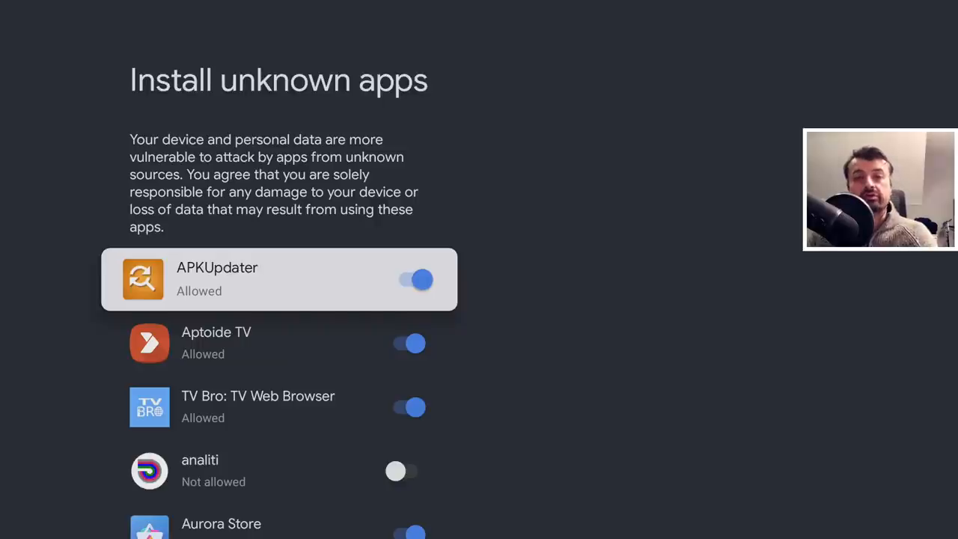
scroll("down", 3)
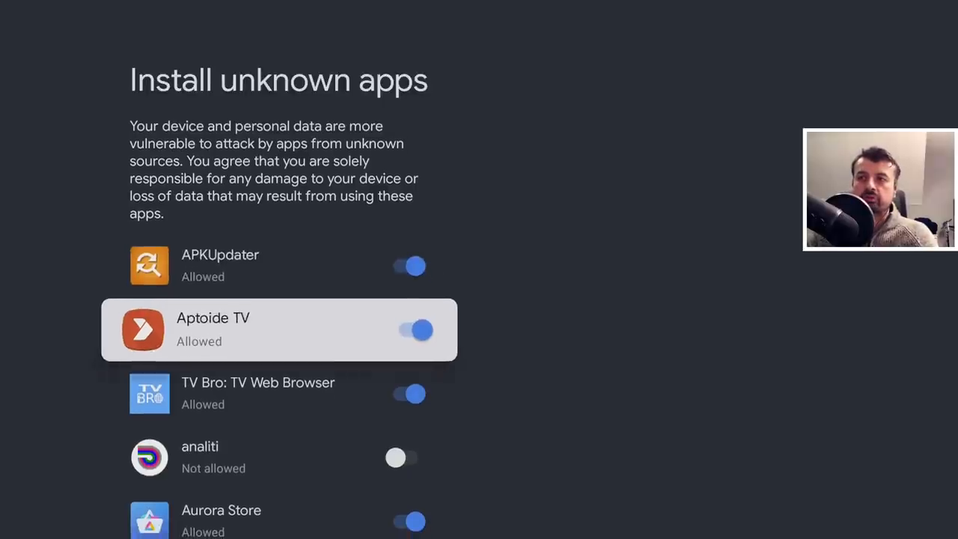
scroll("down", 3)
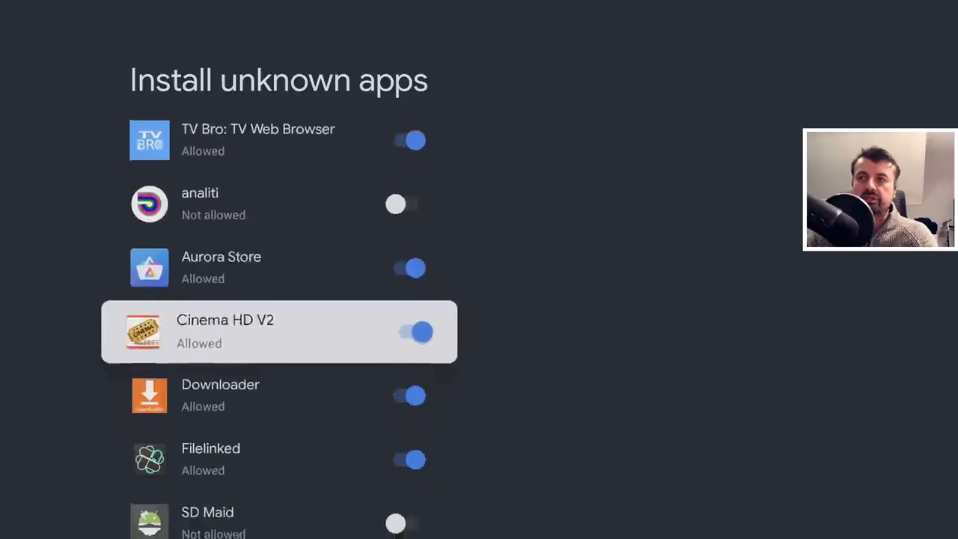
scroll("down", 3)
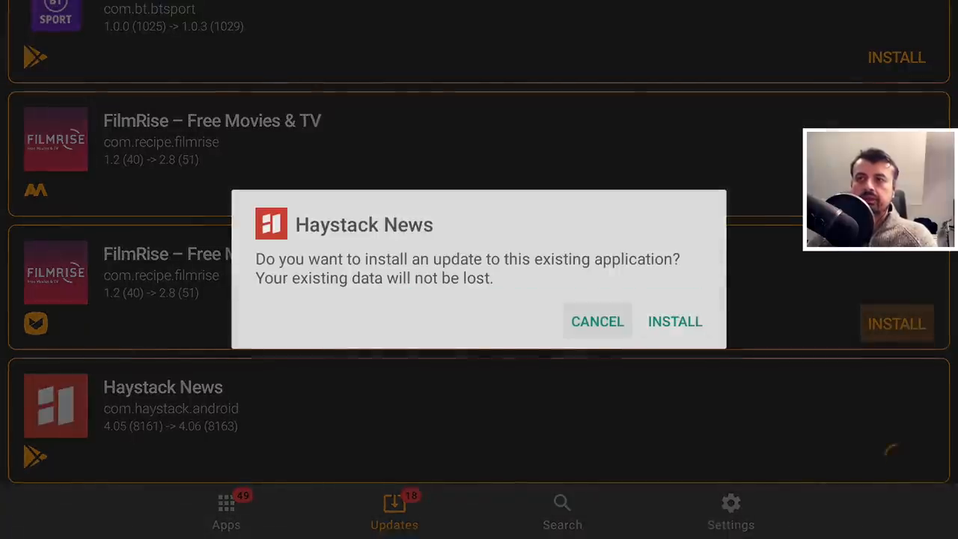
- Confirm the Haystack News install and scroll the updates list, now 17 pending
left_click(674, 321)
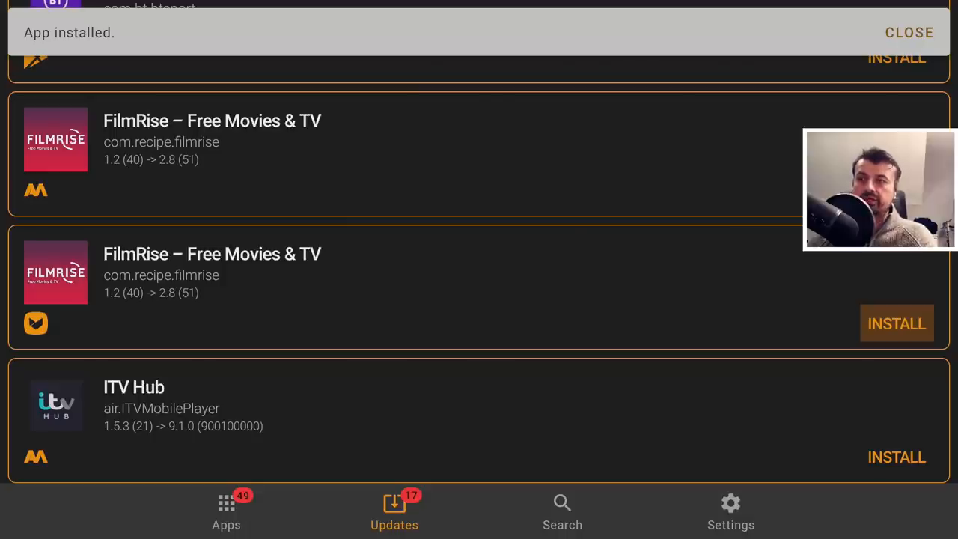
scroll("down", 3)
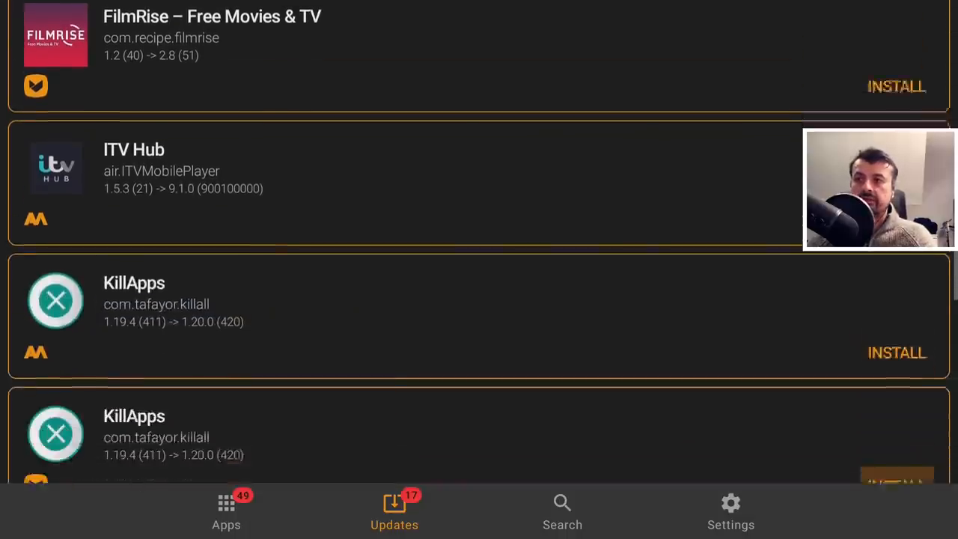
scroll("down", 3)
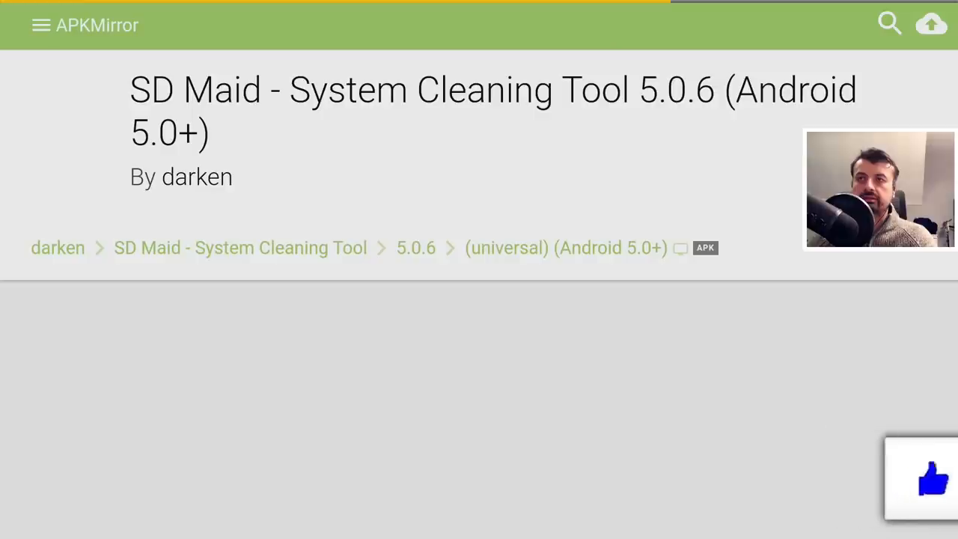
- Install the downloaded SD Maid 5.0.6 APK from APKMirror and dismiss the completion notice
scroll("down", 3)
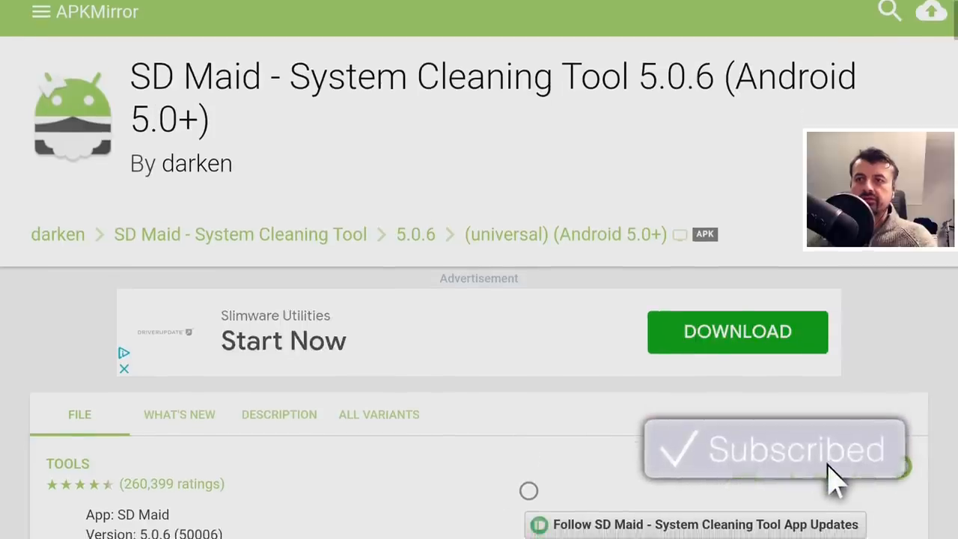
scroll("down", 3)
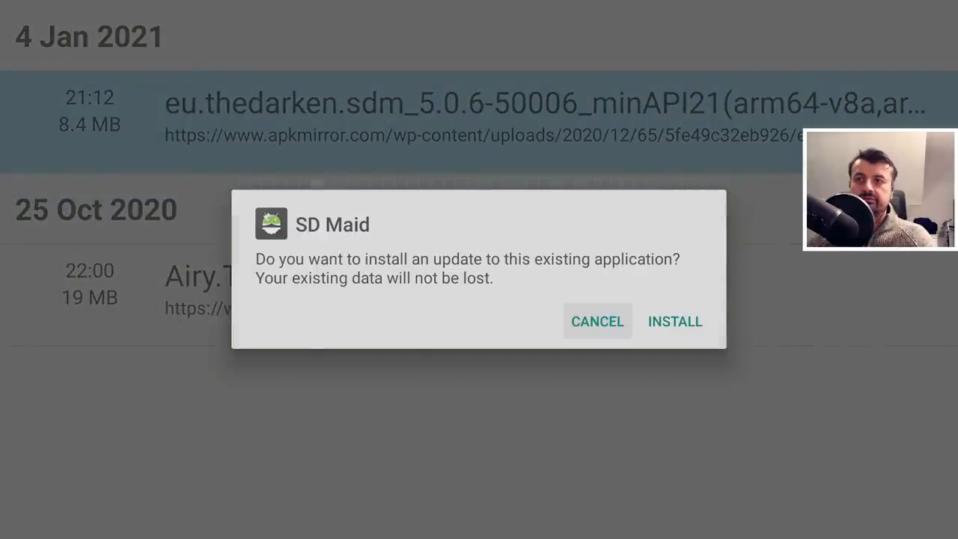
left_click(675, 321)
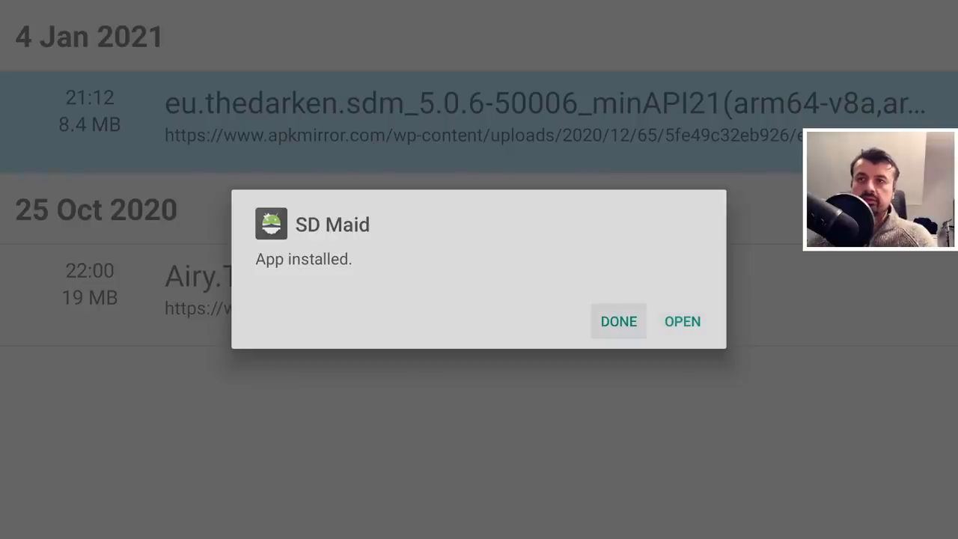
left_click(618, 321)
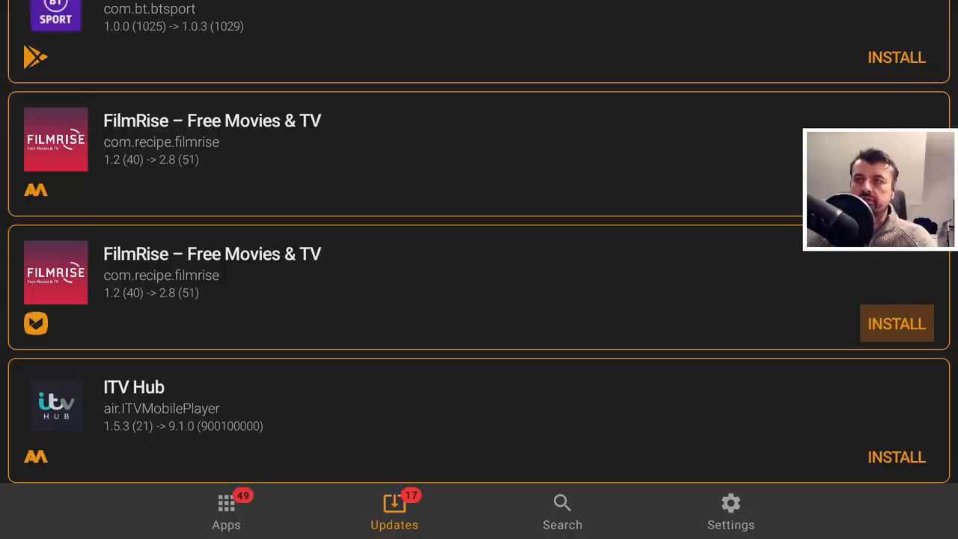
- Install the FilmRise update from Aptoide, confirm it, and close the notice
left_click(897, 323)
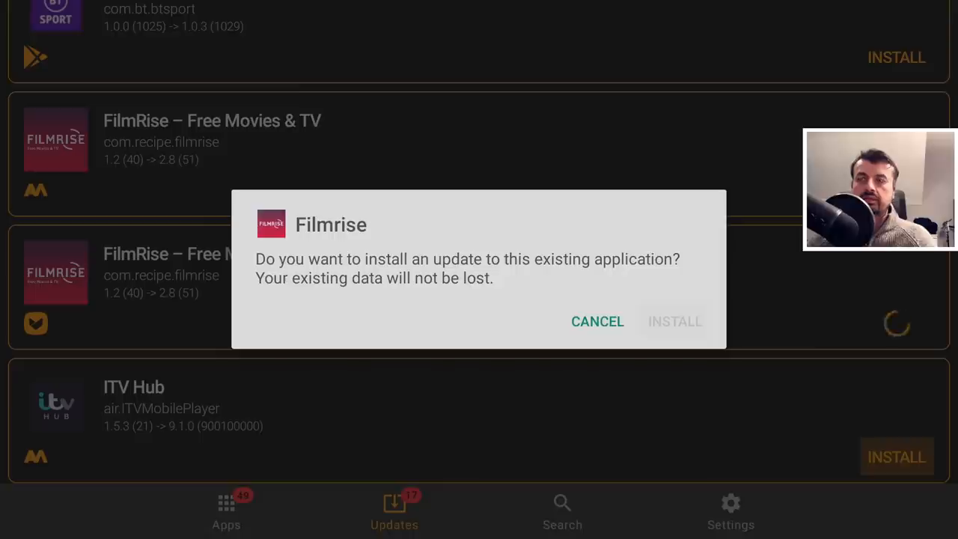
left_click(674, 321)
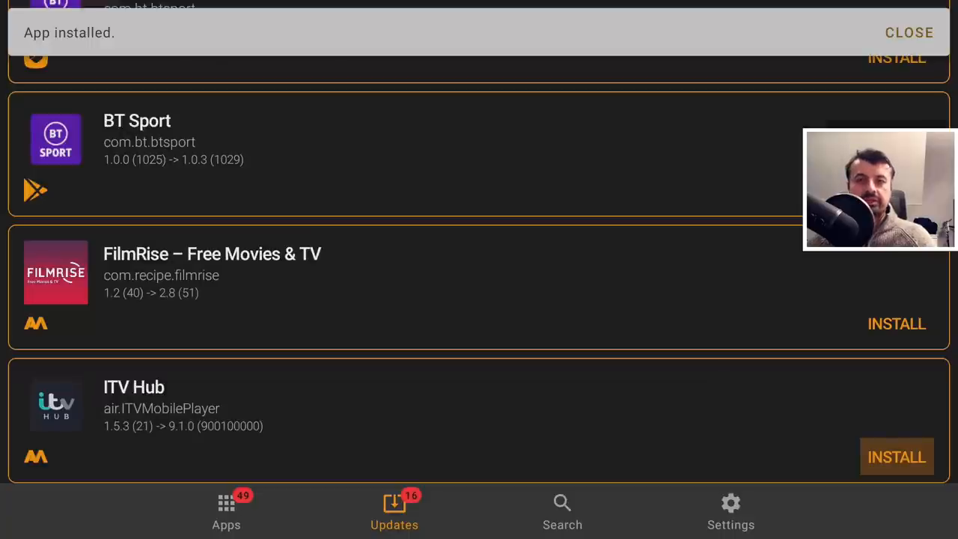
left_click(909, 32)
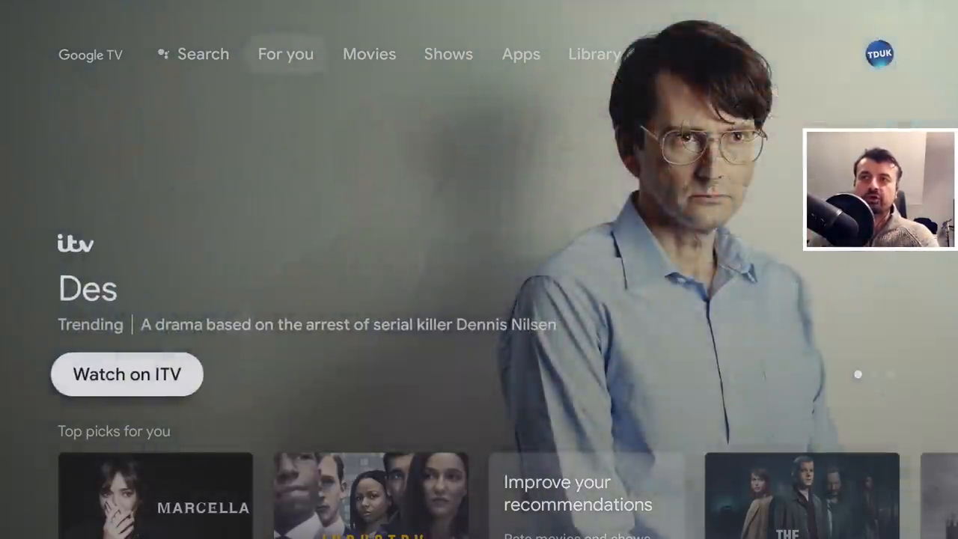
- Open the Apps tab showing Netflix, YouTube, BBC iPlayer and ITV Hub
left_click(520, 53)
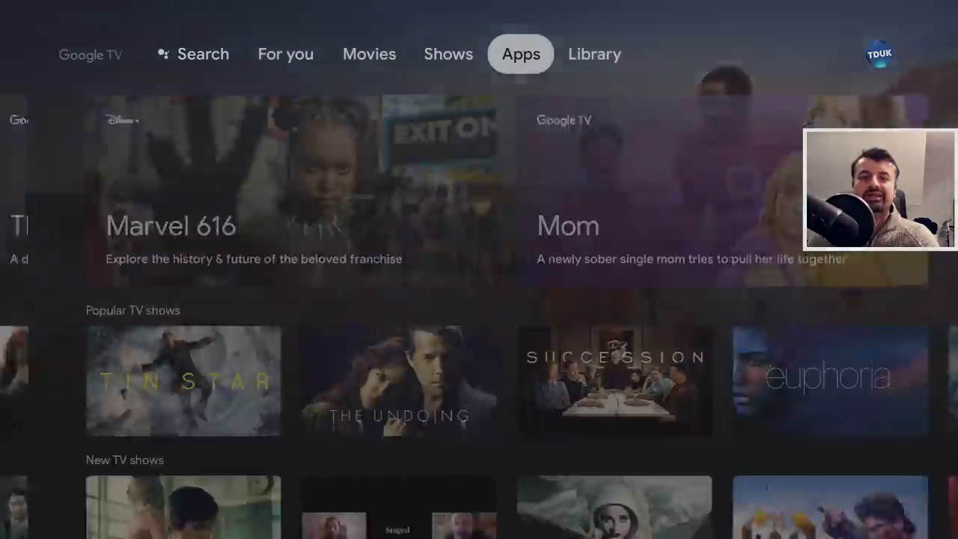
left_click(521, 53)
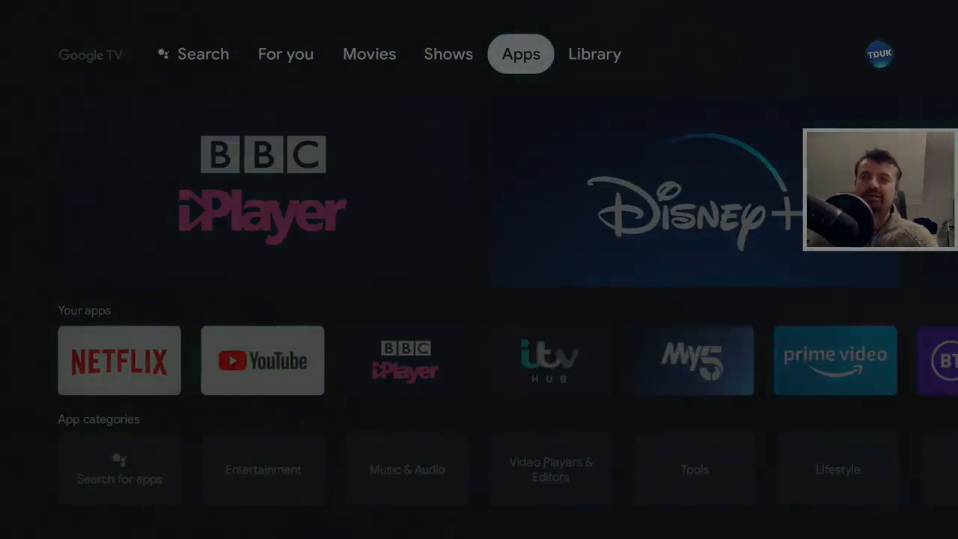